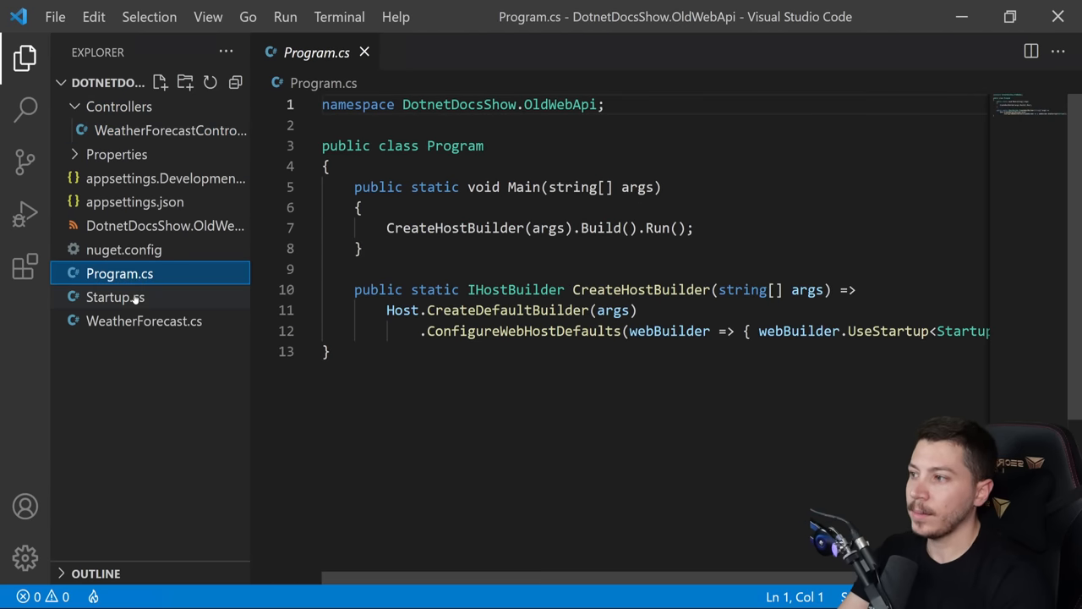
Review the Startup source file of the DotnetDocsShow.OldWebApi project.
{"action": "left_click", "coordinate": [143, 322]}
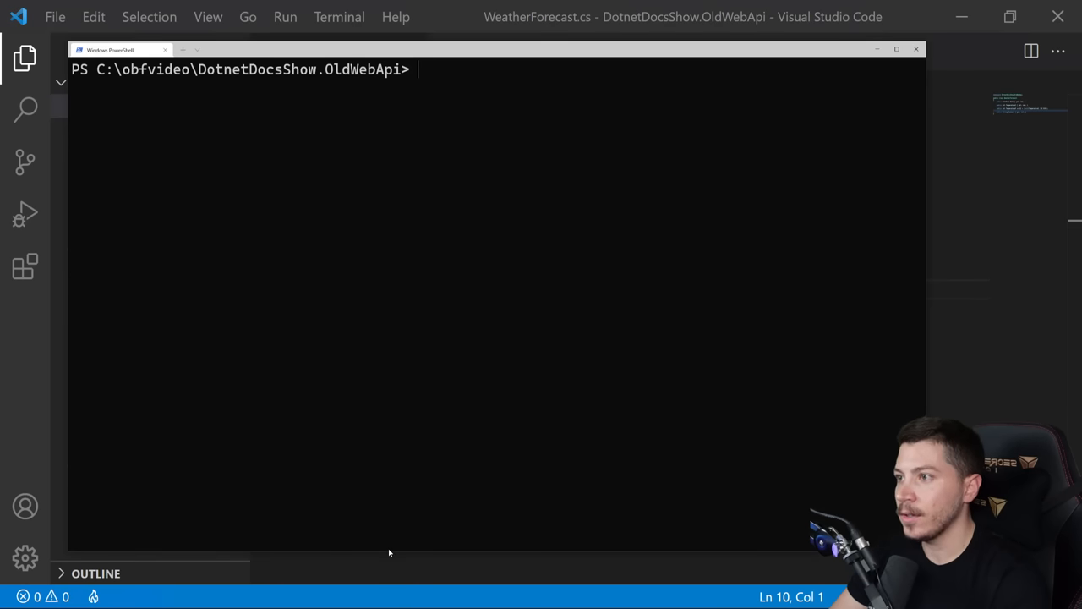
Start the project with dotnet run and request localhost/weatherforecast in the browser.
{"action": "type", "text": "dotnet run"}
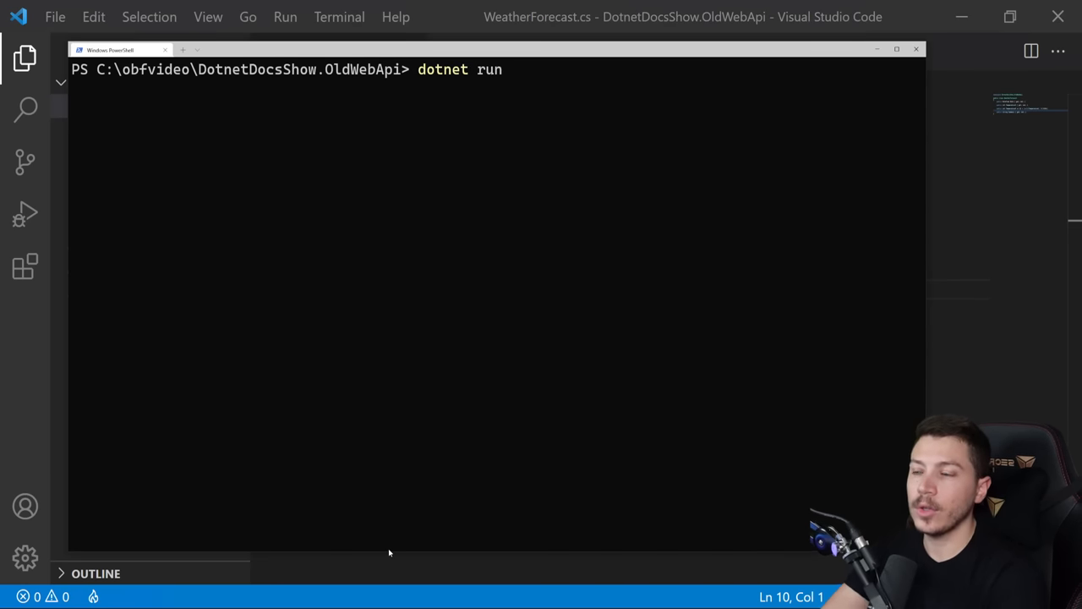
{"action": "key", "text": "Enter"}
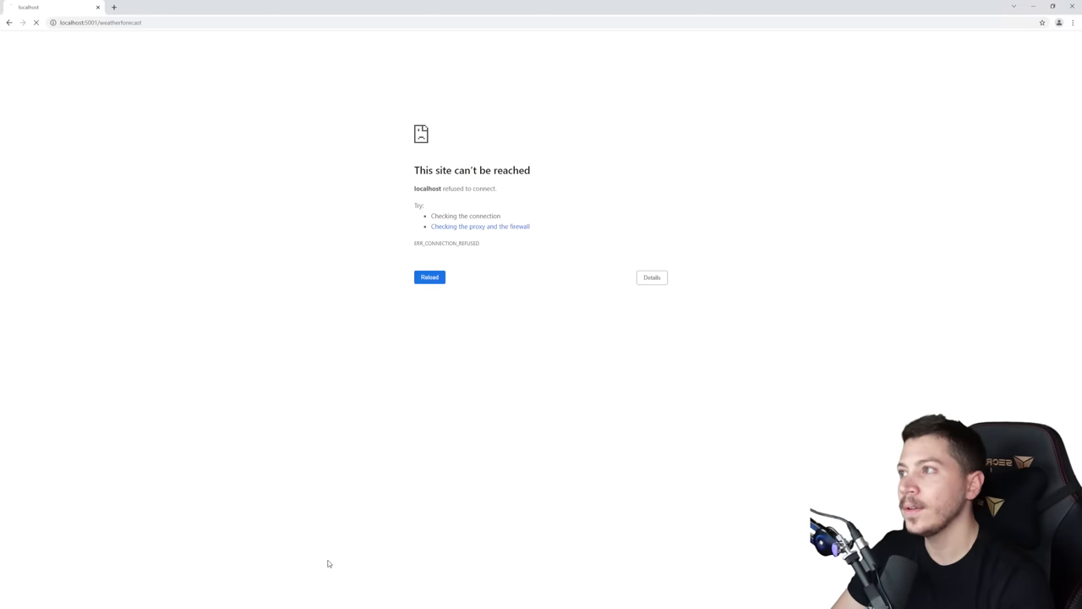
{"action": "left_click", "coordinate": [430, 277]}
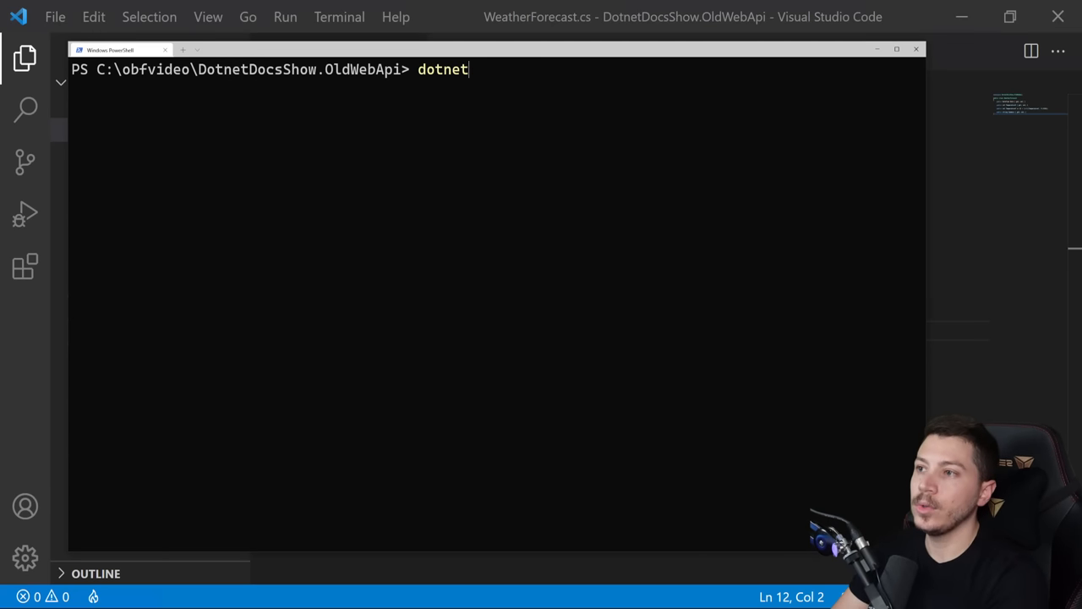
Publish the project with dotnet publish -c Release.
{"action": "type", "text": "publish -"}
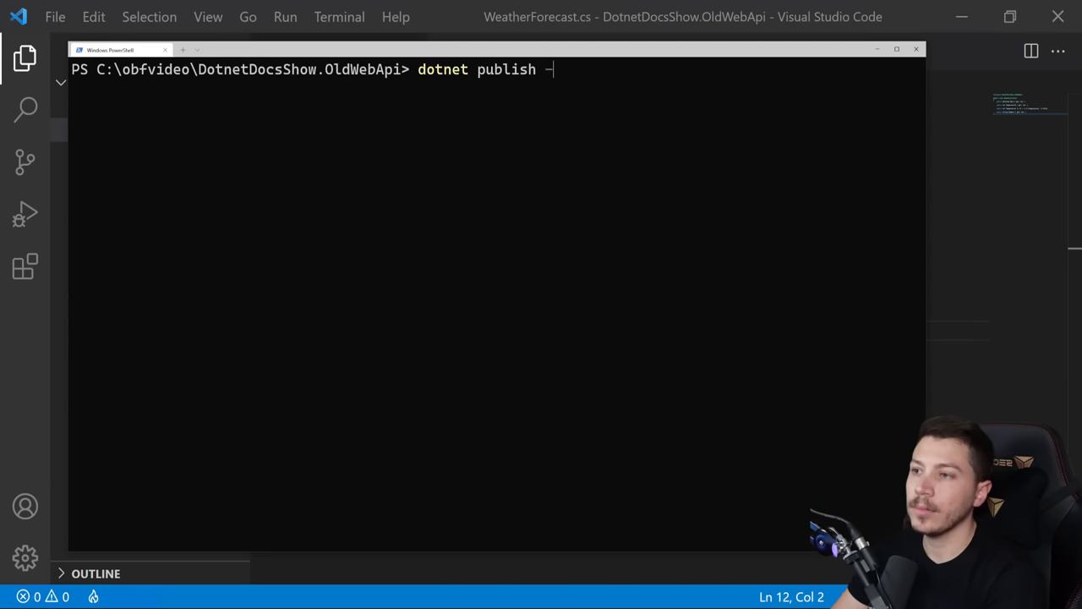
{"action": "type", "text": "c Release"}
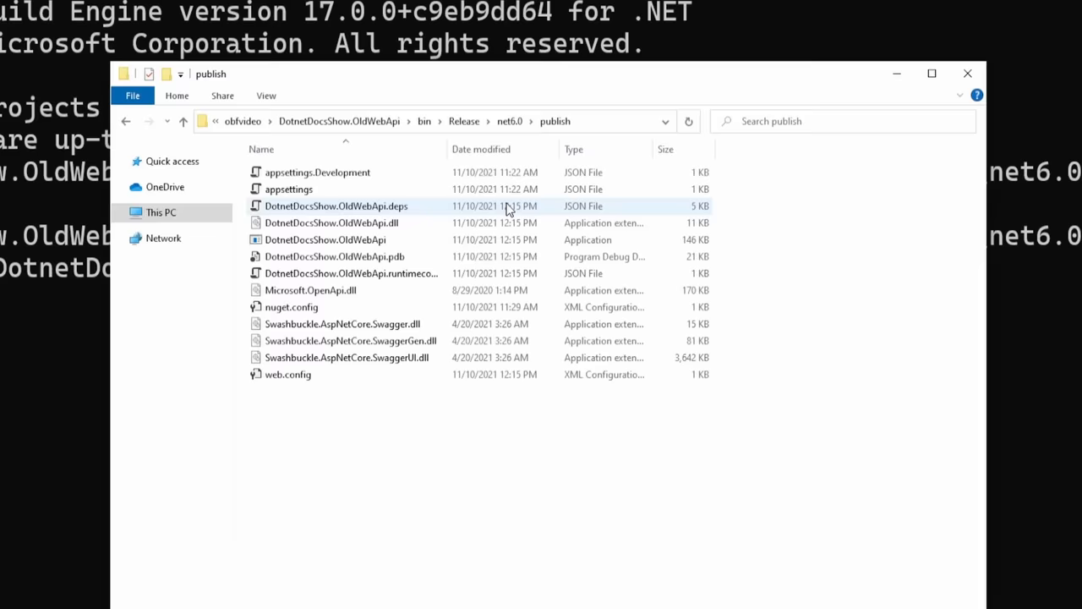
Launch DotnetDocsShow.OldWebApi.exe from the bin\Release\net6.0\publish folder.
{"action": "double_click", "coordinate": [325, 240]}
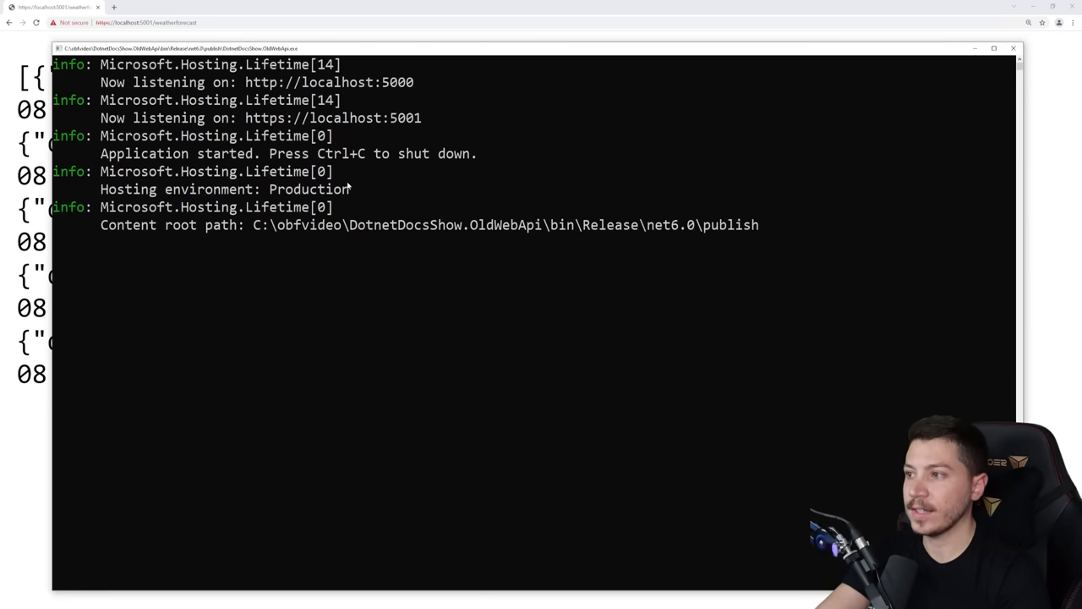
{"action": "mouse_move", "coordinate": [883, 182]}
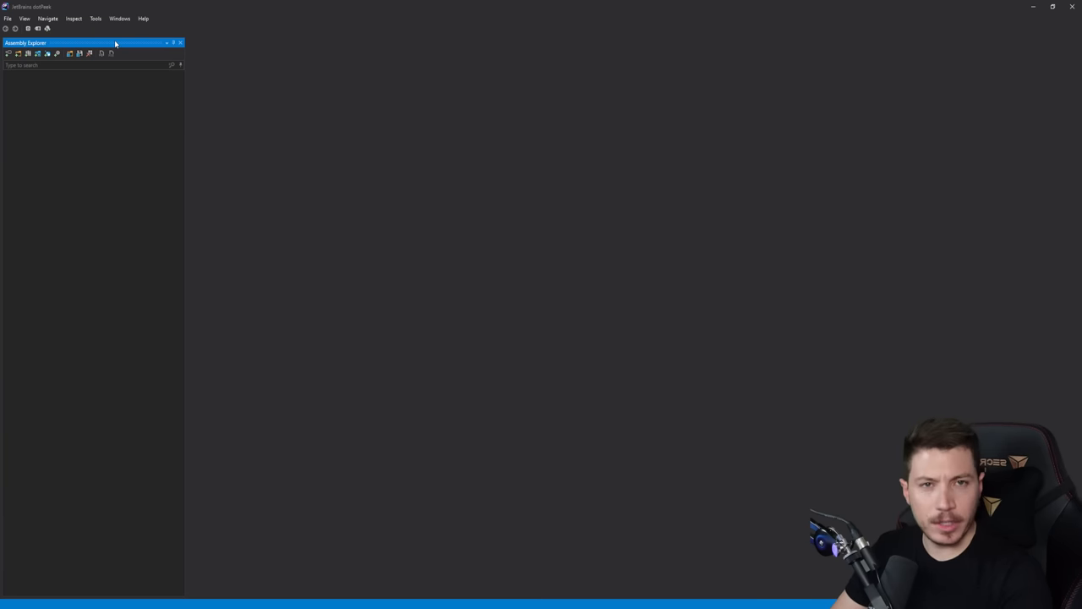
{"action": "mouse_move", "coordinate": [325, 144]}
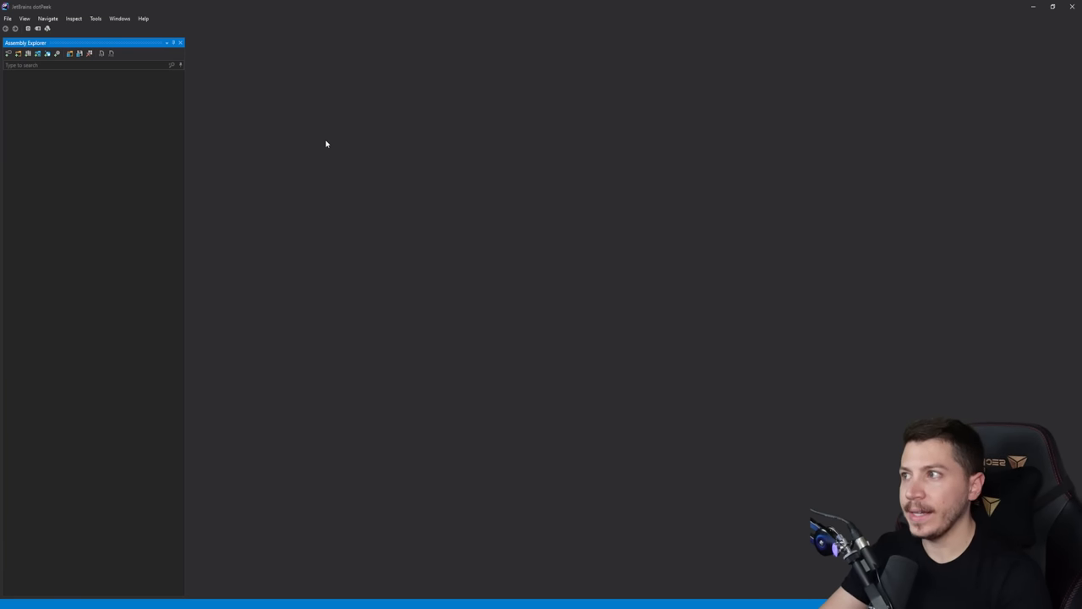
Load DotnetDocsShow.OldWebApi.dll from the publish folder into the Assembly Explorer.
{"action": "left_click", "coordinate": [6, 17]}
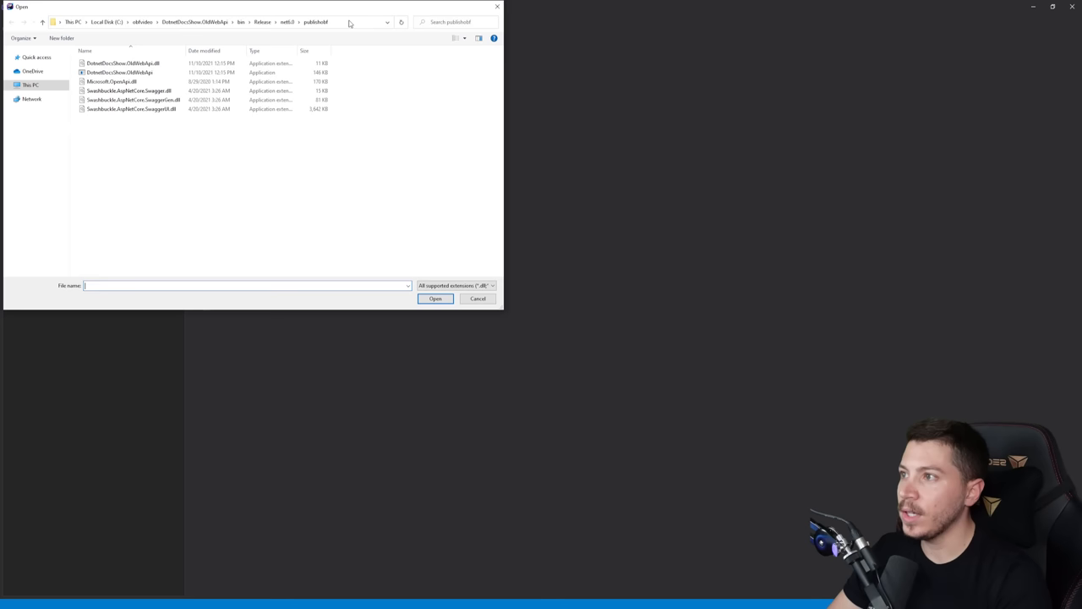
{"action": "left_click", "coordinate": [122, 63]}
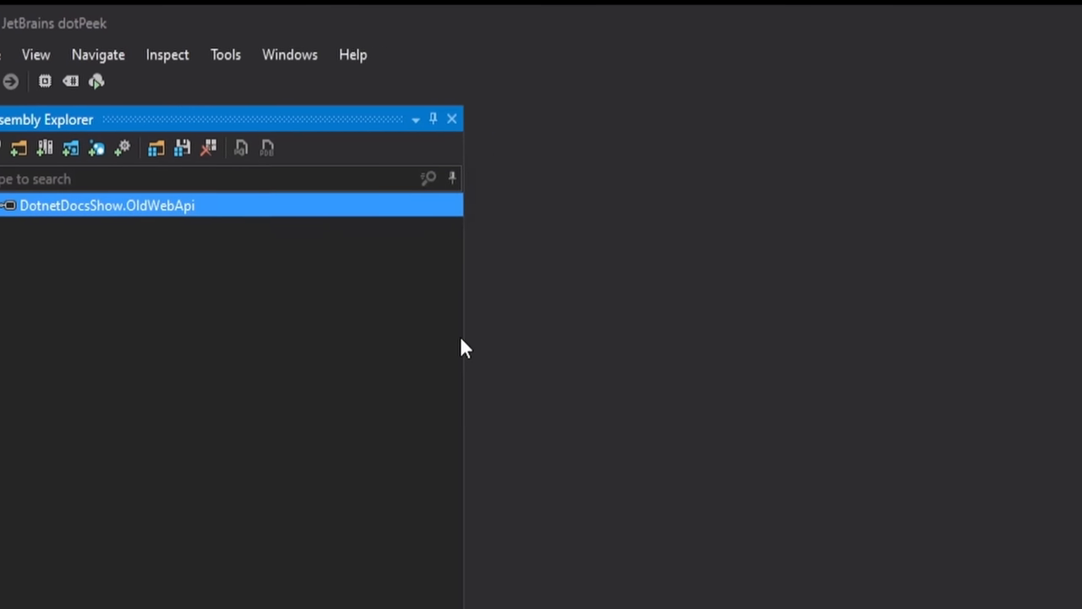
Expand the OldWebApi assembly's namespaces and view the decompiled Program and Startup classes.
{"action": "double_click", "coordinate": [109, 204]}
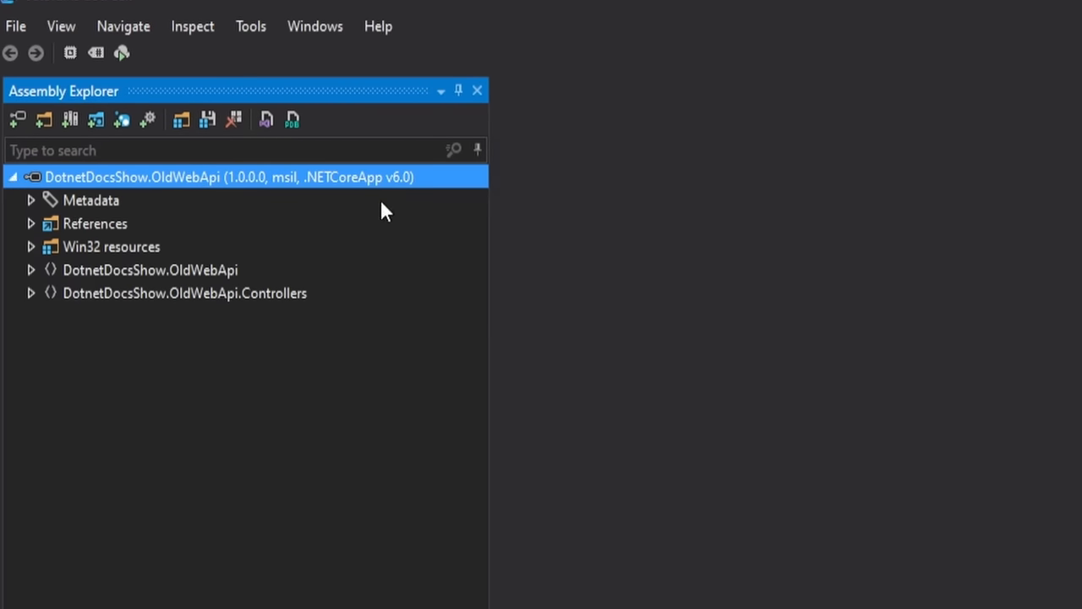
{"action": "mouse_move", "coordinate": [404, 191]}
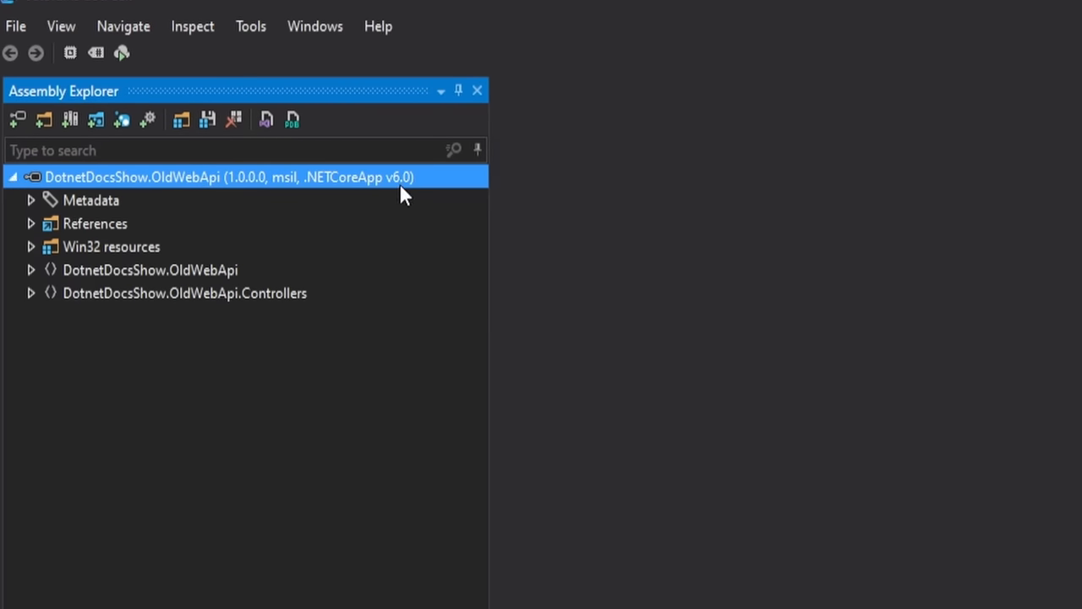
{"action": "left_click", "coordinate": [31, 271]}
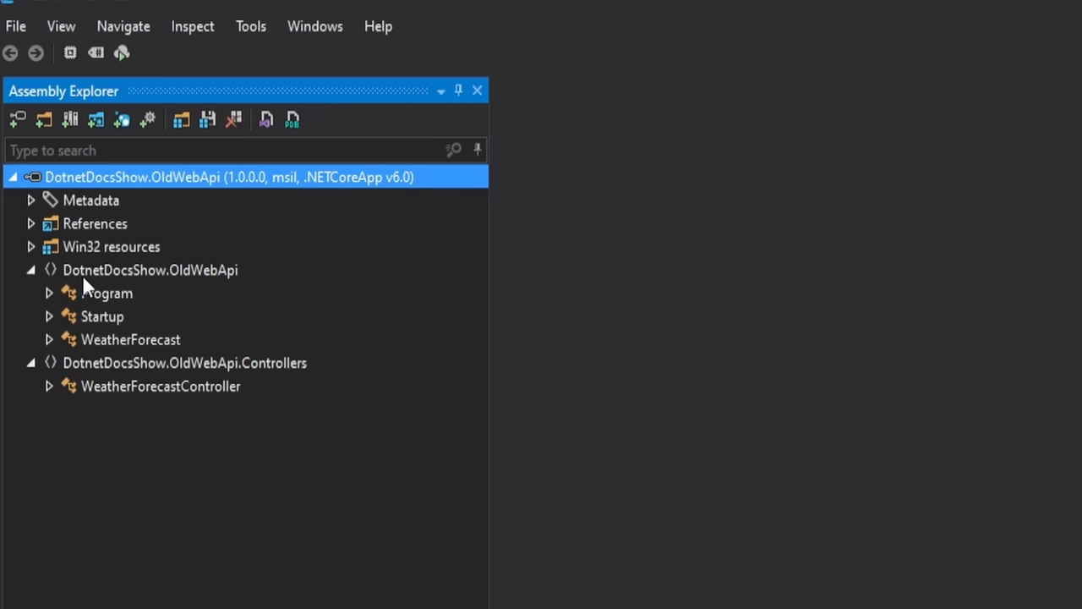
{"action": "left_click", "coordinate": [49, 292]}
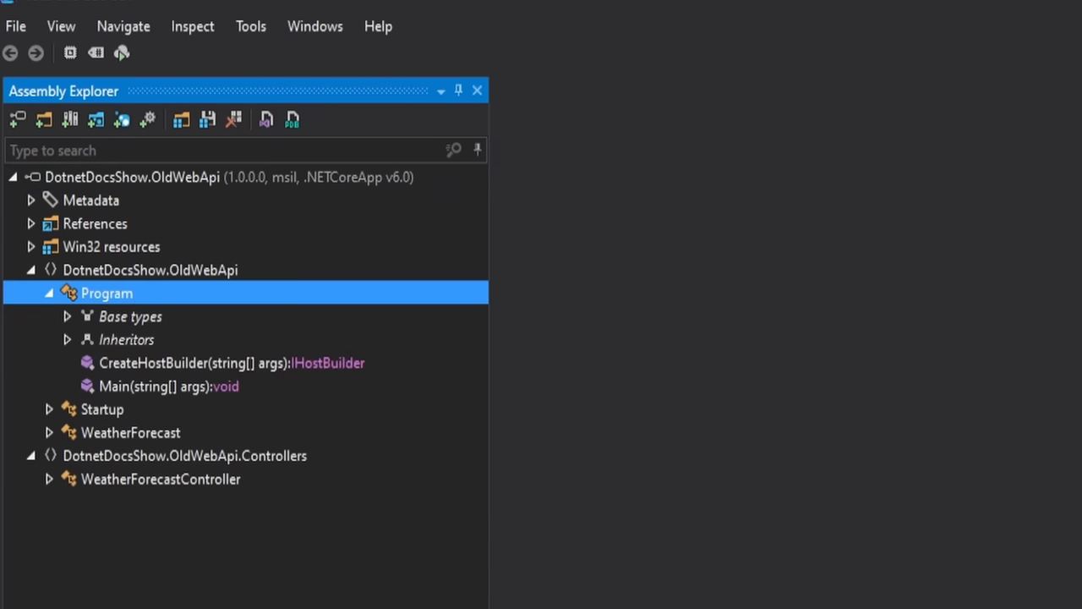
{"action": "double_click", "coordinate": [107, 292]}
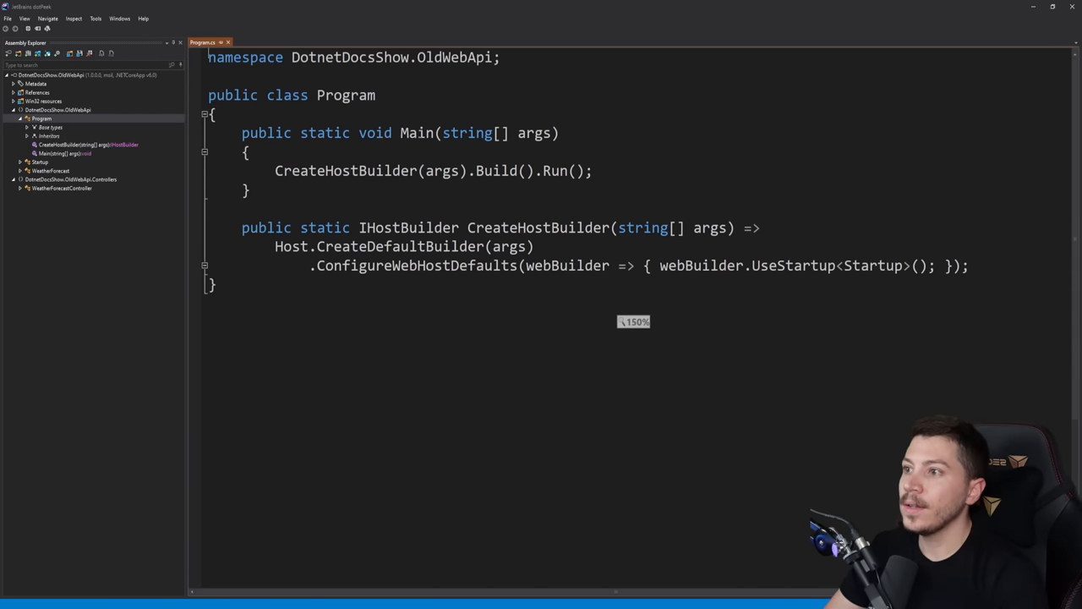
{"action": "left_click_drag", "start_coordinate": [359, 227], "coordinate": [535, 247]}
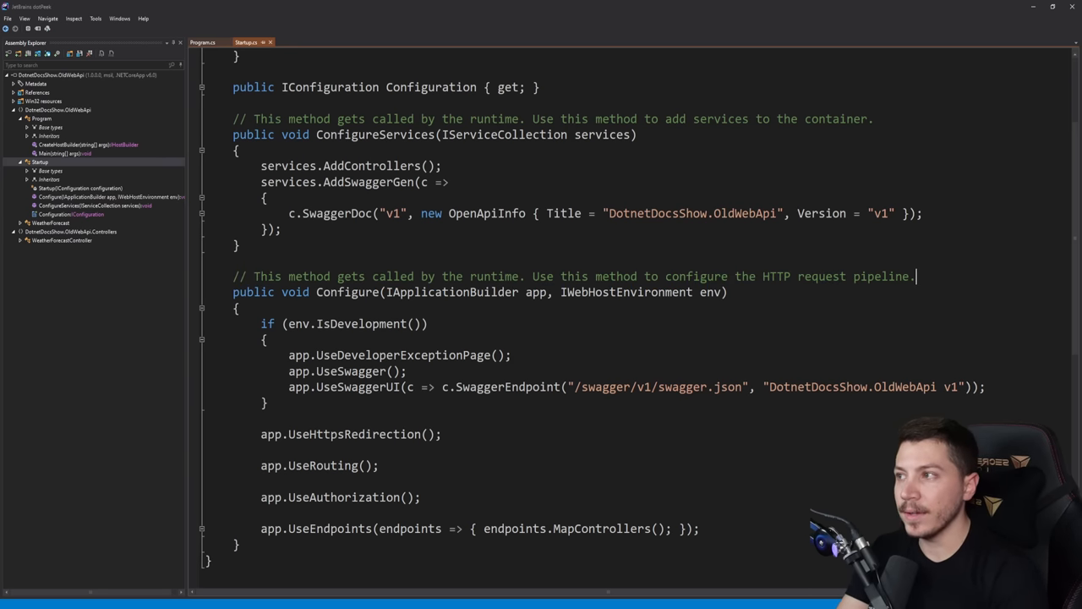
{"action": "left_click", "coordinate": [85, 75]}
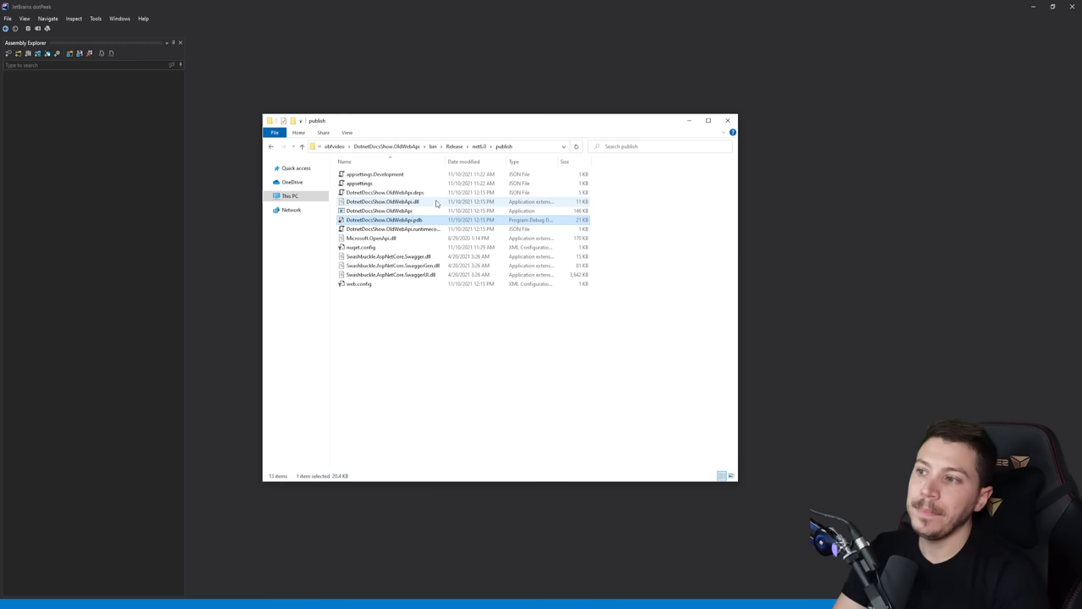
{"action": "left_click", "coordinate": [389, 210]}
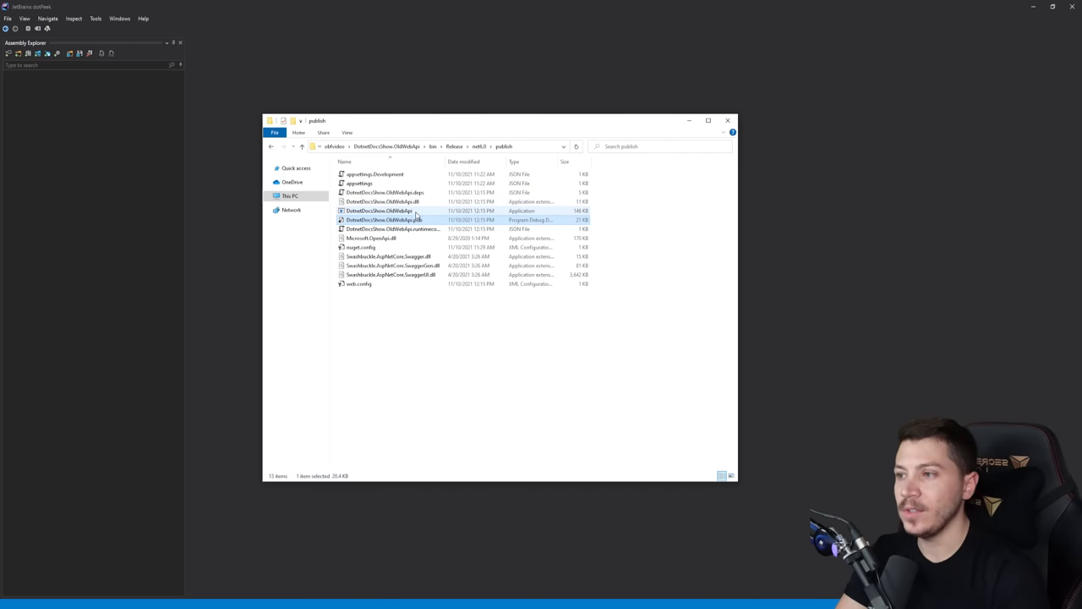
{"action": "left_click", "coordinate": [389, 220]}
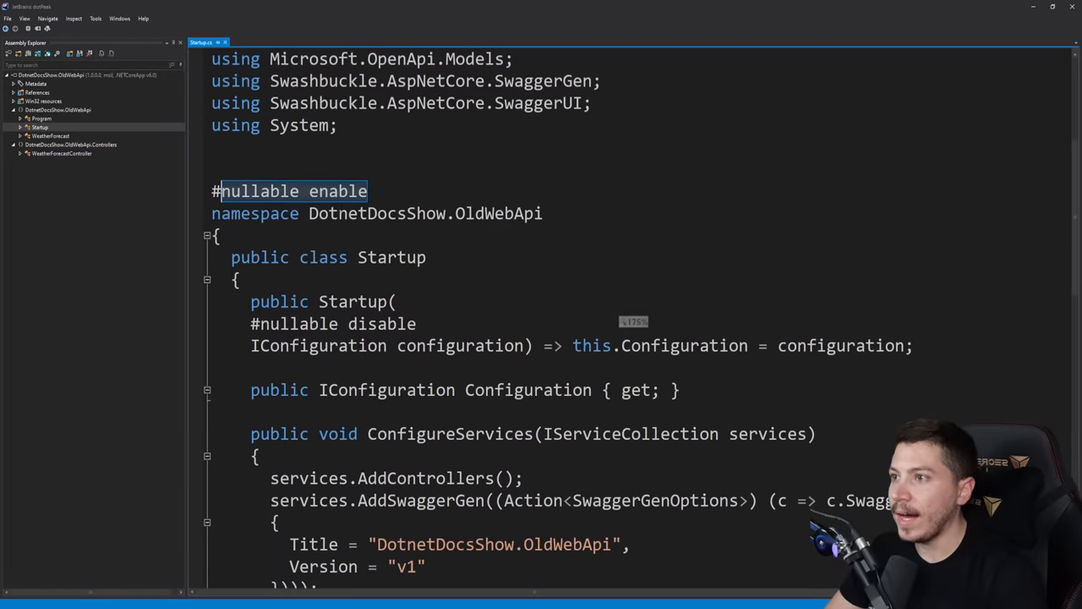
View the decompiled WeatherForecastController and select its readable Summaries string array.
{"action": "scroll", "scroll_direction": "down", "scroll_amount": 3}
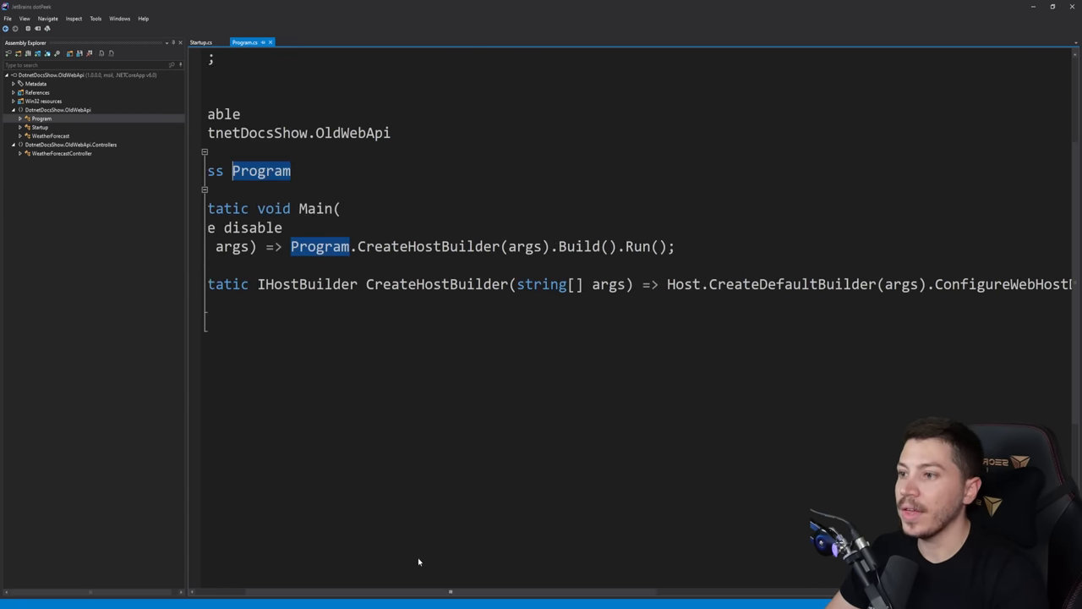
{"action": "left_click", "coordinate": [61, 153]}
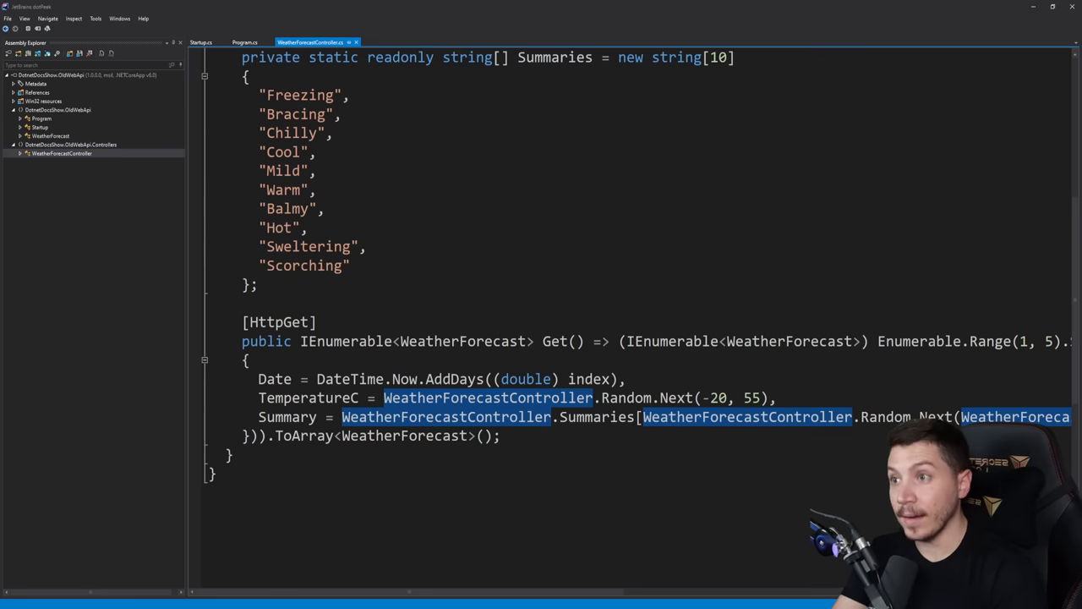
{"action": "scroll", "scroll_direction": "up", "scroll_amount": 3}
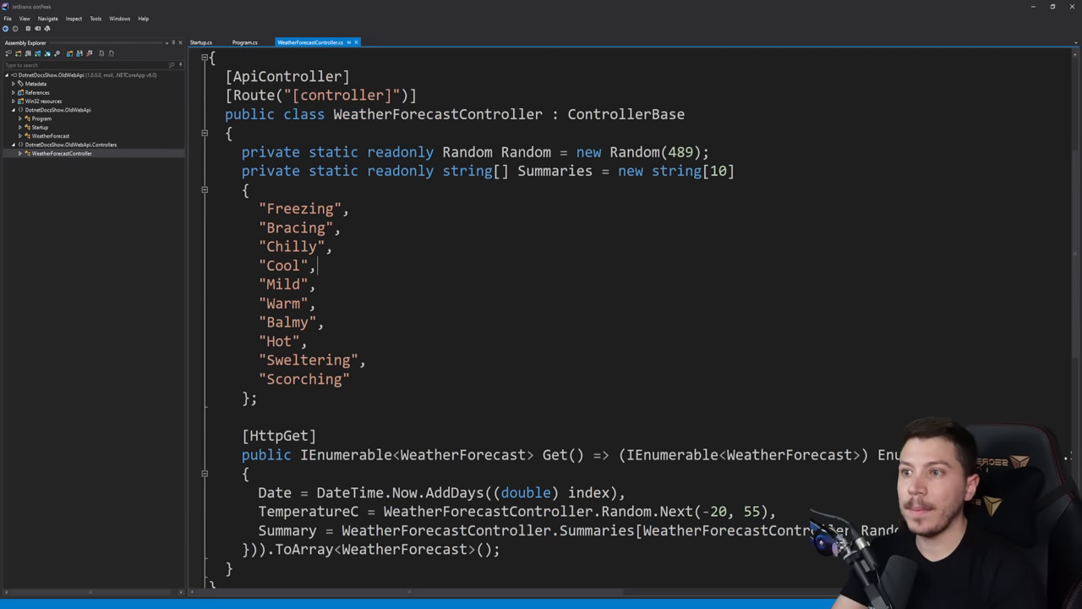
{"action": "left_click_drag", "start_coordinate": [258, 208], "coordinate": [349, 379]}
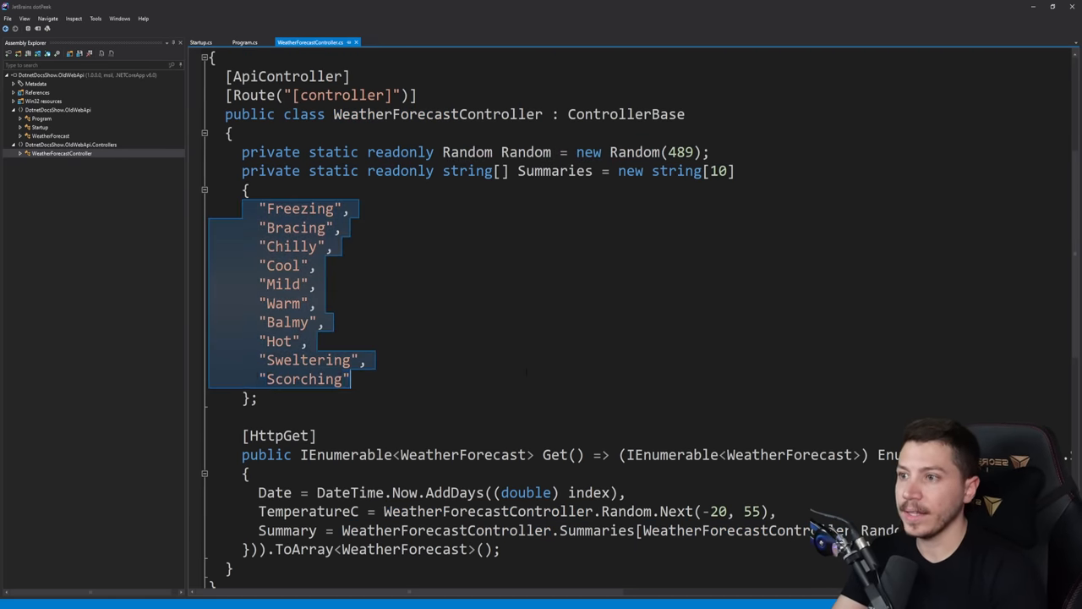
{"action": "scroll", "scroll_direction": "down", "scroll_amount": 3}
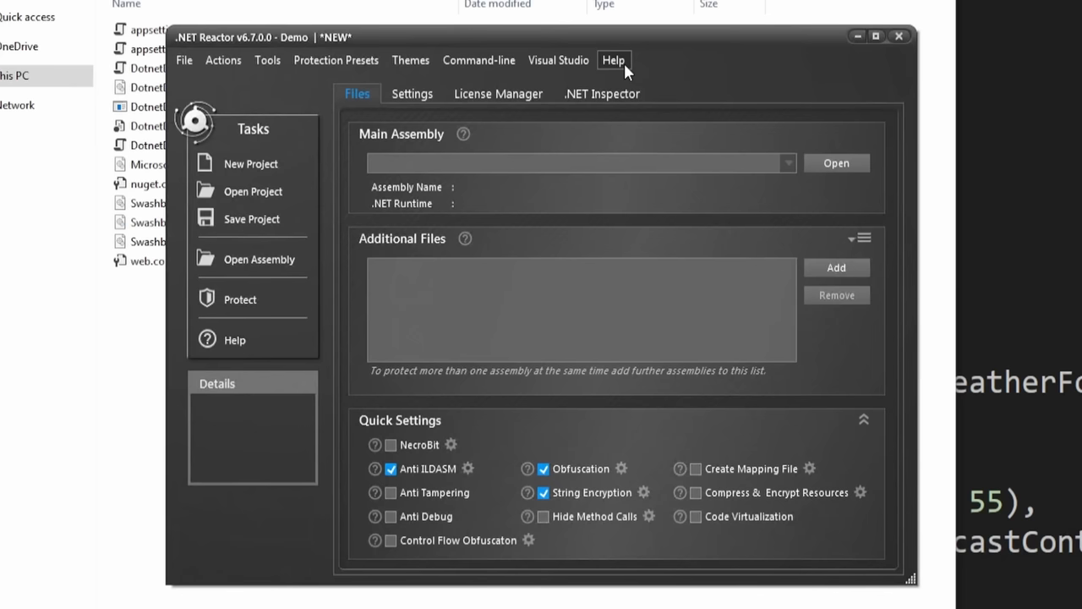
{"action": "mouse_move", "coordinate": [788, 92]}
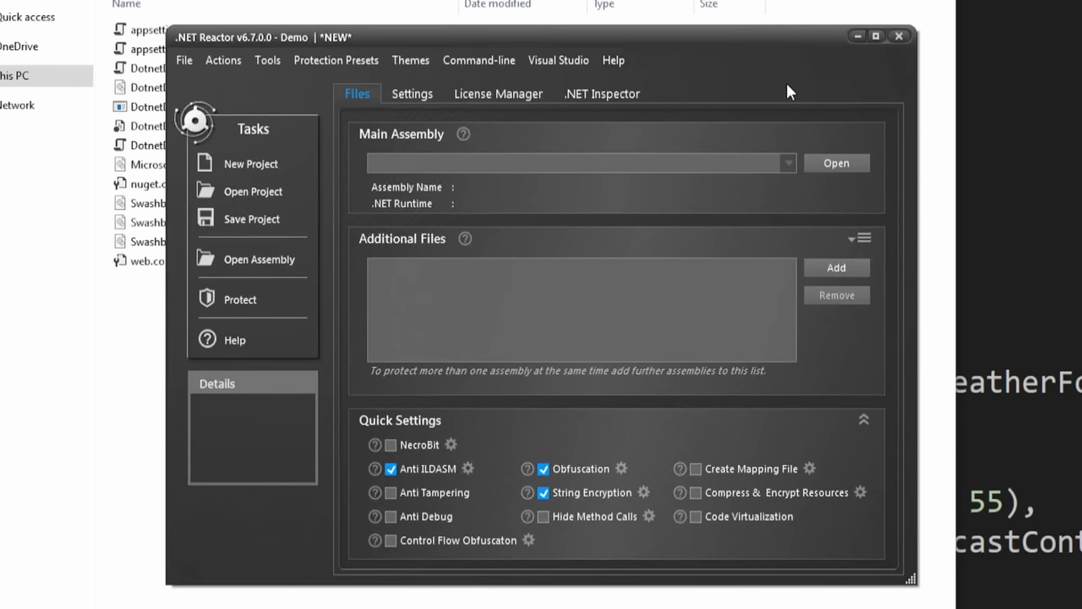
Start a new empty .NET Reactor protection project on its Files tab.
{"action": "left_click", "coordinate": [612, 61]}
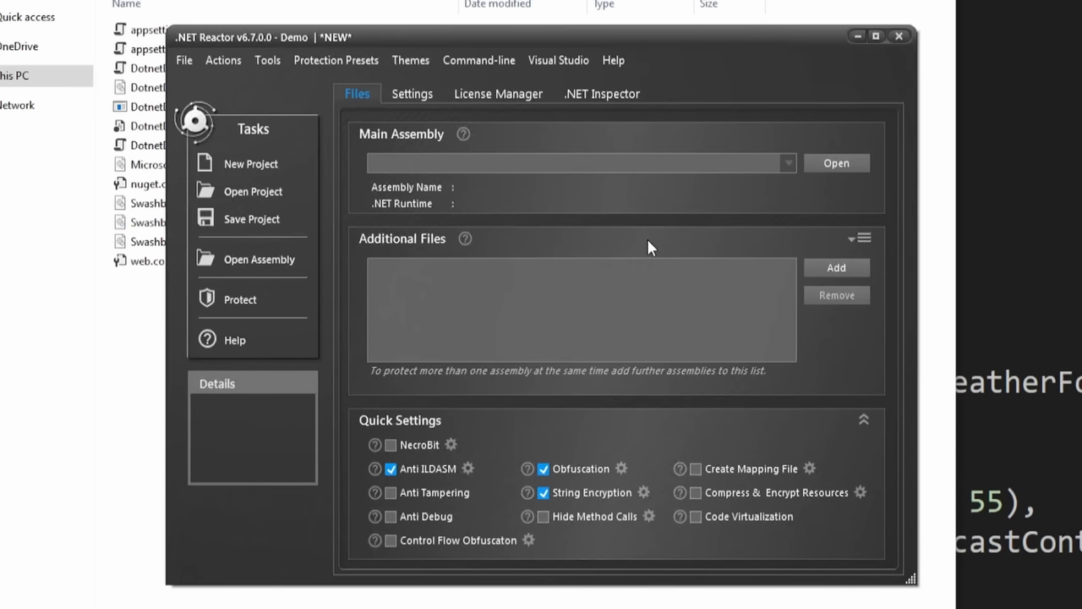
{"action": "mouse_move", "coordinate": [625, 245]}
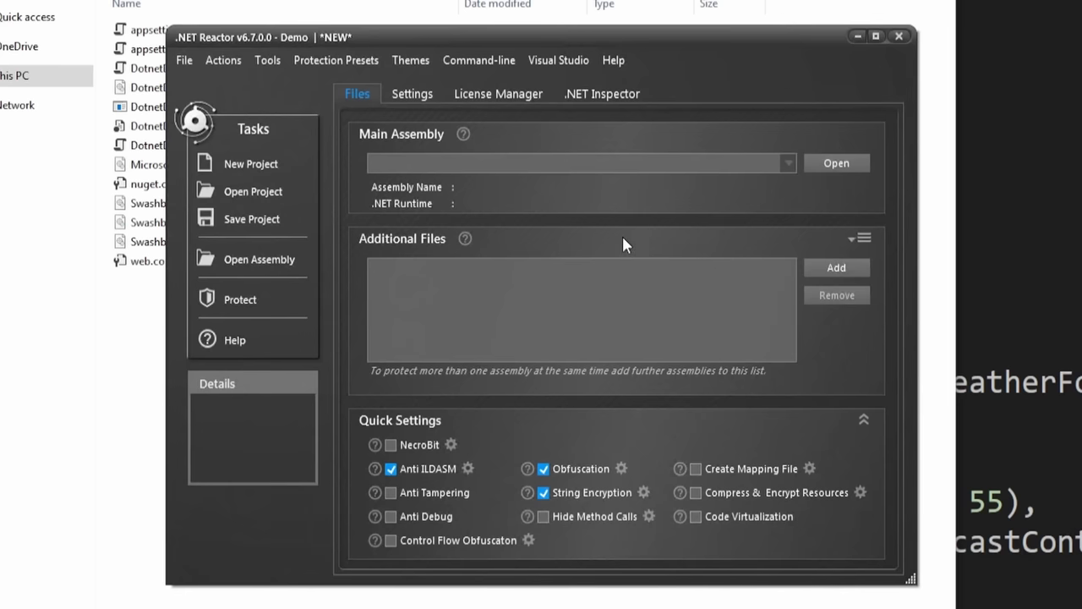
{"action": "mouse_move", "coordinate": [838, 156]}
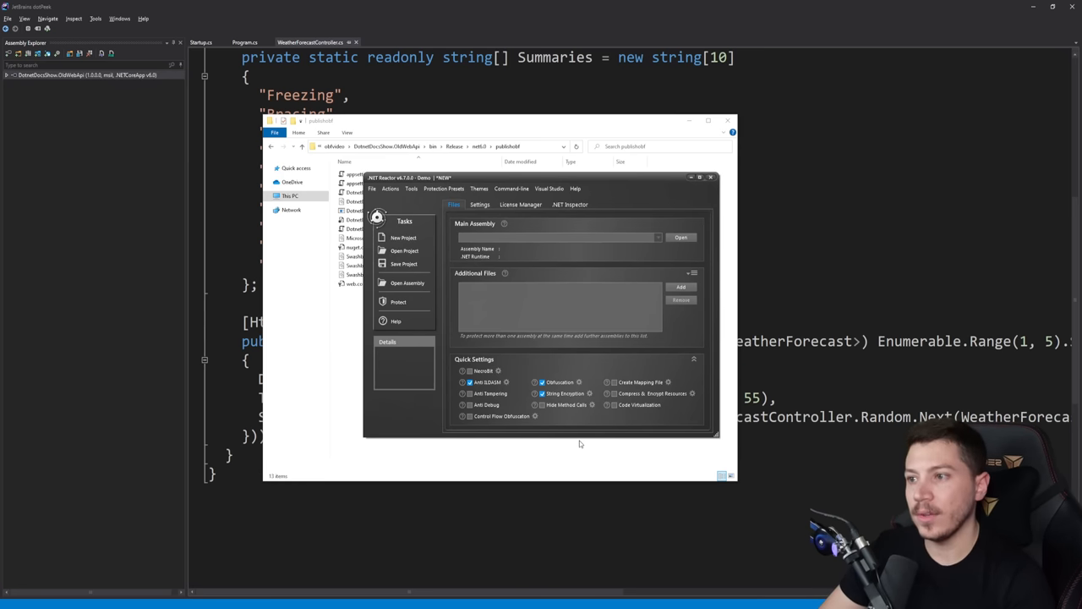
Load DotnetDocsShow.OldWebApi.dll, enable NecroBit, control-flow obfuscation and resource encryption, then protect it.
{"action": "left_click", "coordinate": [680, 237]}
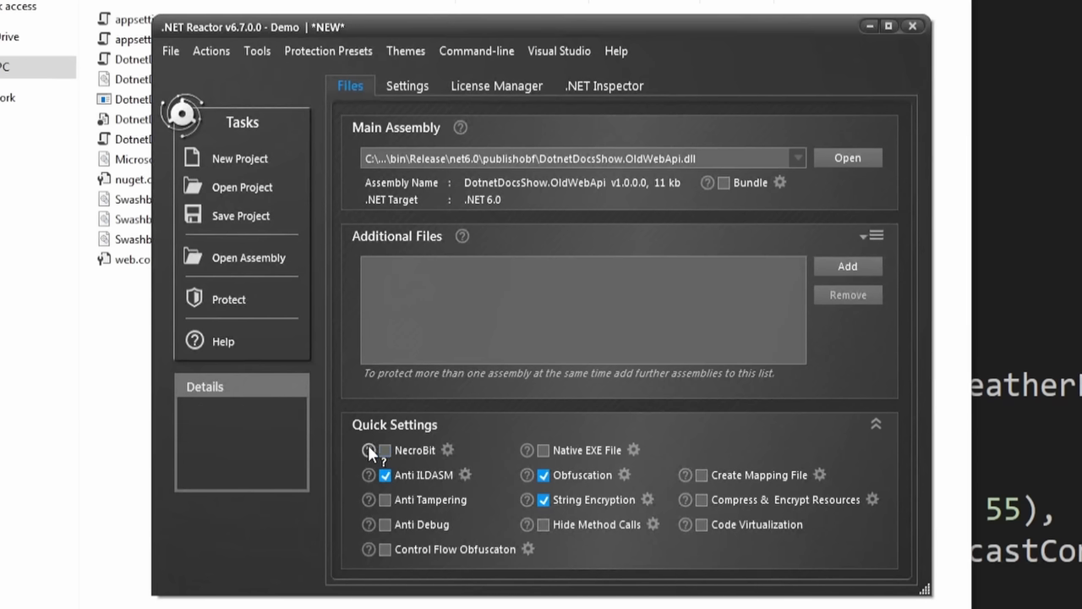
{"action": "mouse_move", "coordinate": [385, 450]}
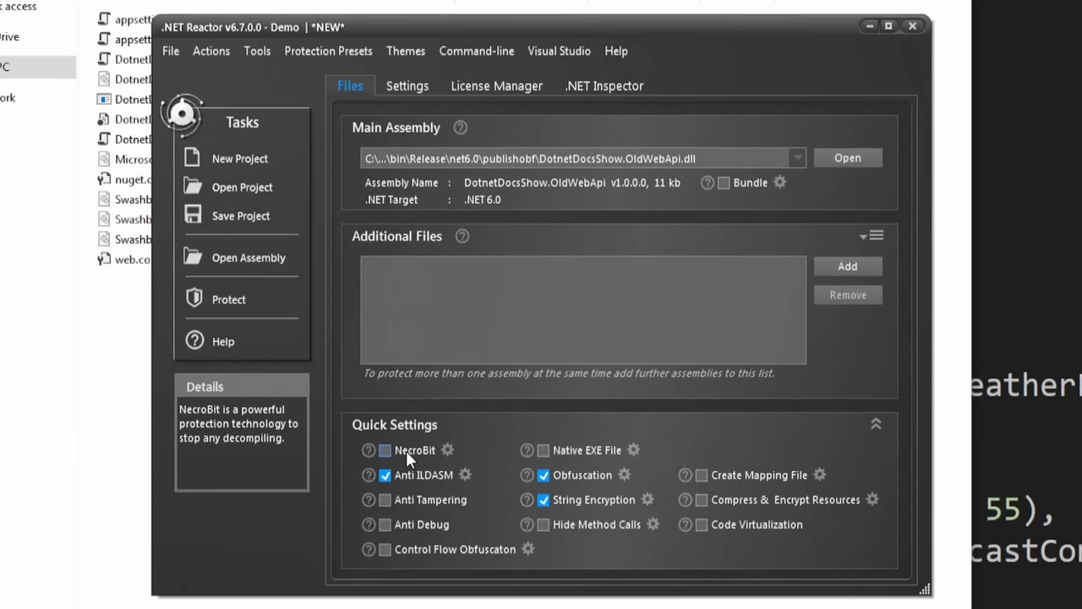
{"action": "left_click", "coordinate": [386, 450]}
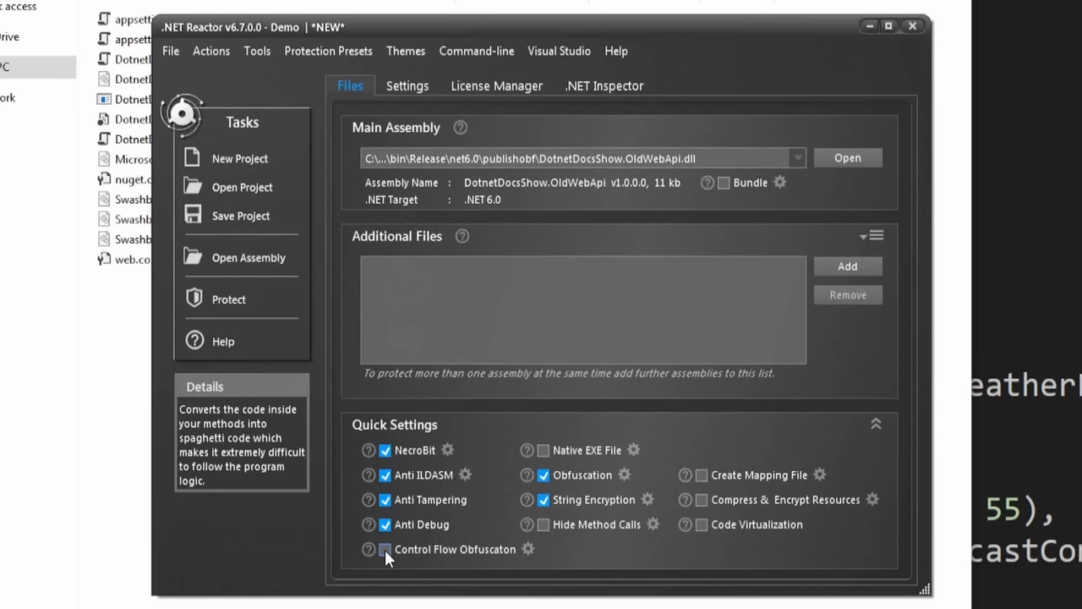
{"action": "left_click", "coordinate": [385, 549]}
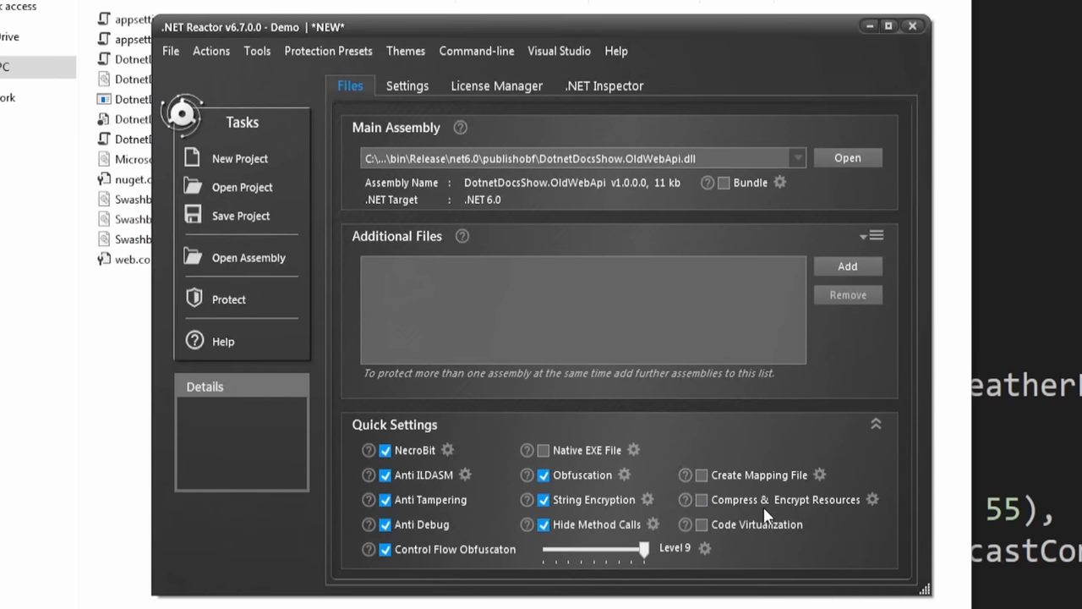
{"action": "mouse_move", "coordinate": [702, 501]}
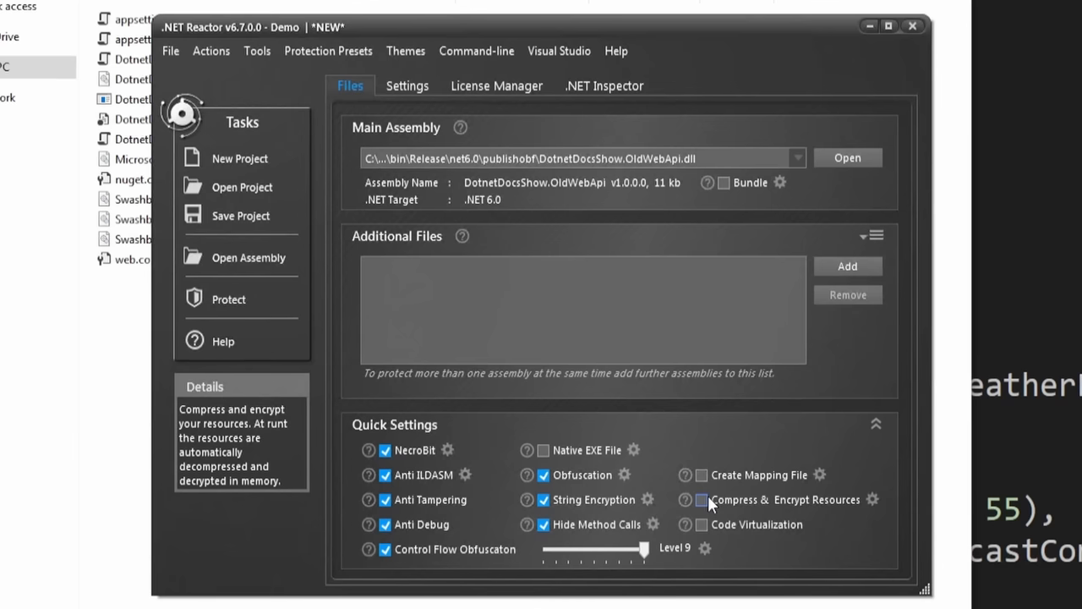
{"action": "left_click", "coordinate": [702, 500]}
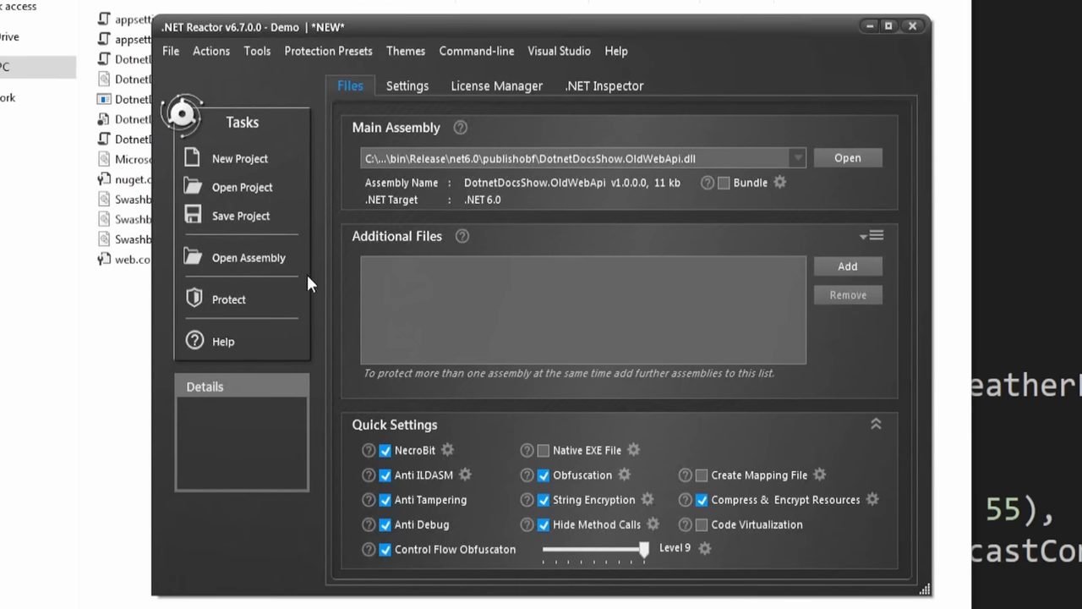
{"action": "left_click", "coordinate": [228, 297]}
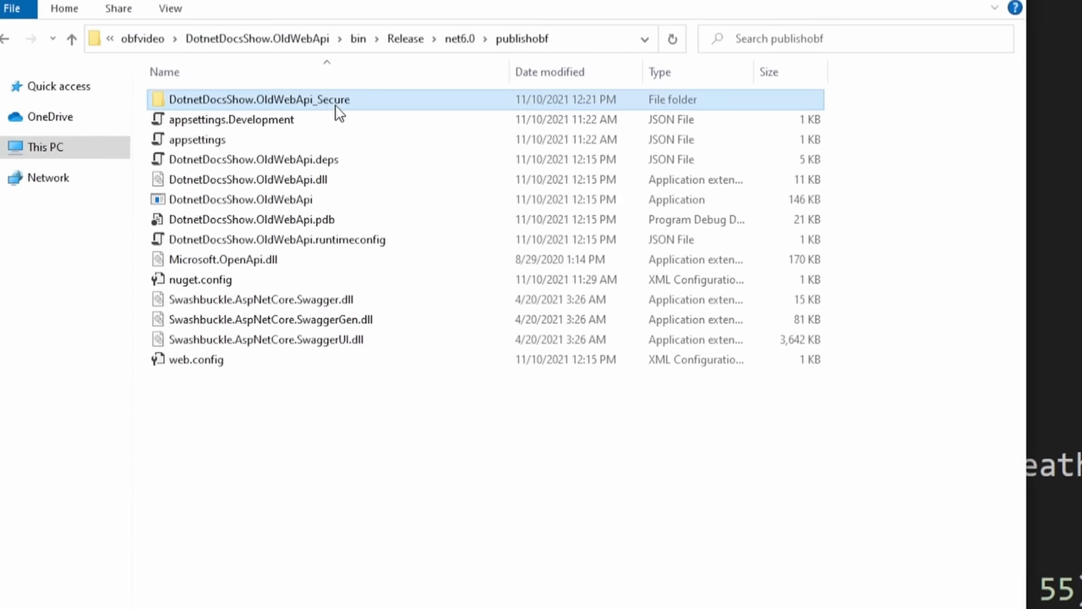
Browse the DotnetDocsShow.OldWebApi_Secure folder and select its protected DLL and companion files.
{"action": "double_click", "coordinate": [257, 98]}
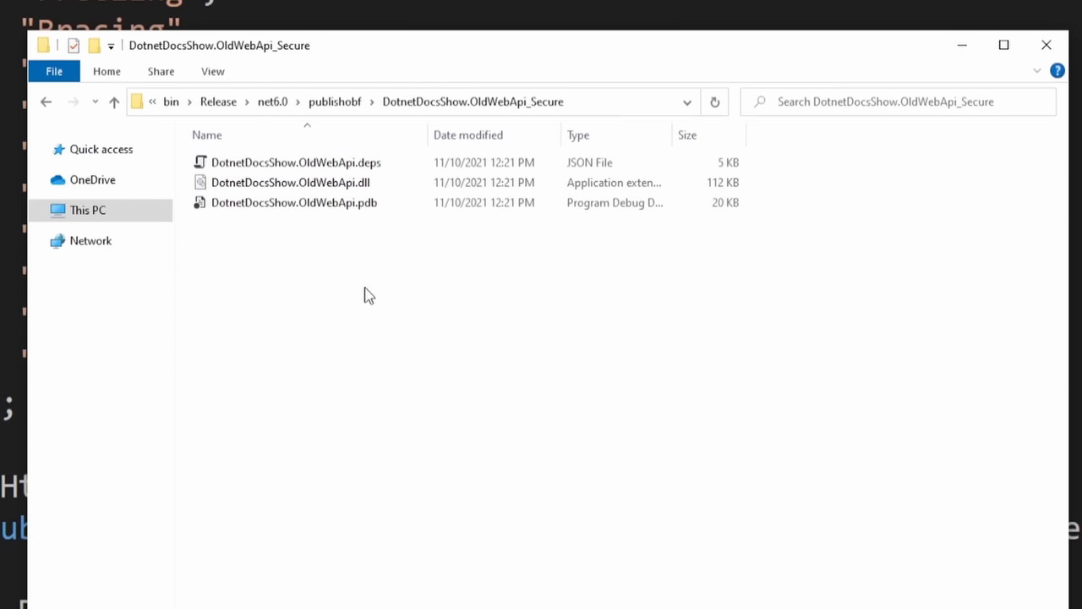
{"action": "left_click", "coordinate": [295, 203]}
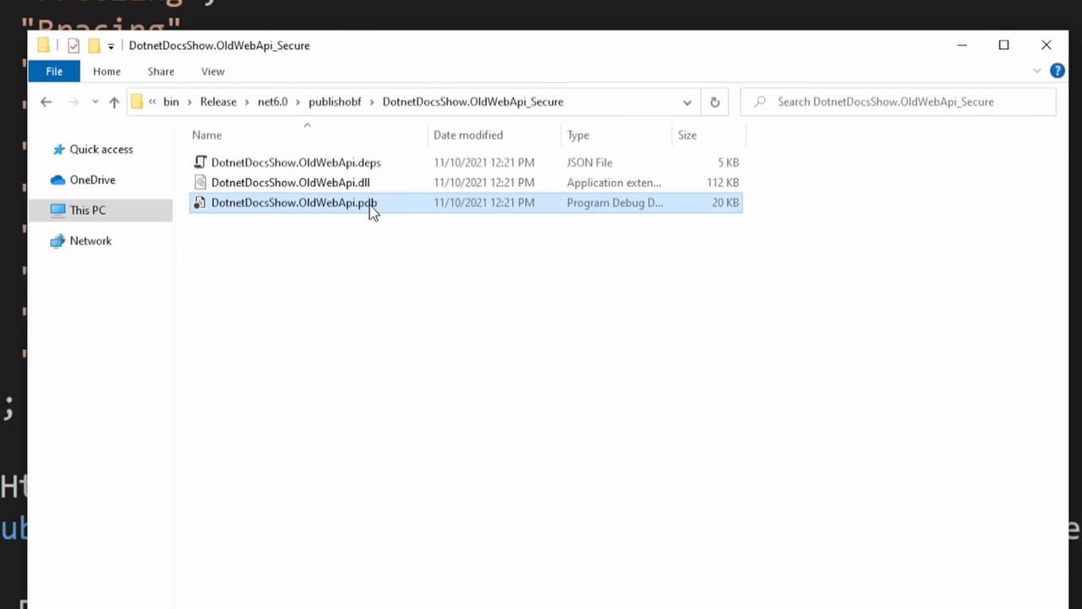
{"action": "left_click", "coordinate": [291, 183]}
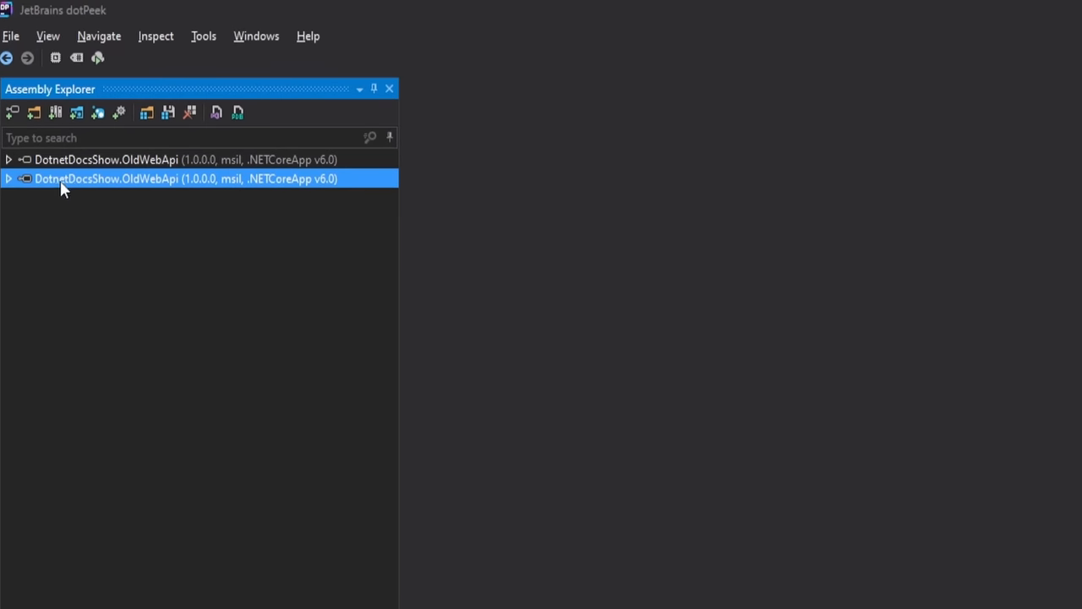
Expand the protected assembly, its DotnetDocsShow.OldWebApi namespace and the scrambled-name namespaces in Assembly Explorer.
{"action": "left_click", "coordinate": [6, 180]}
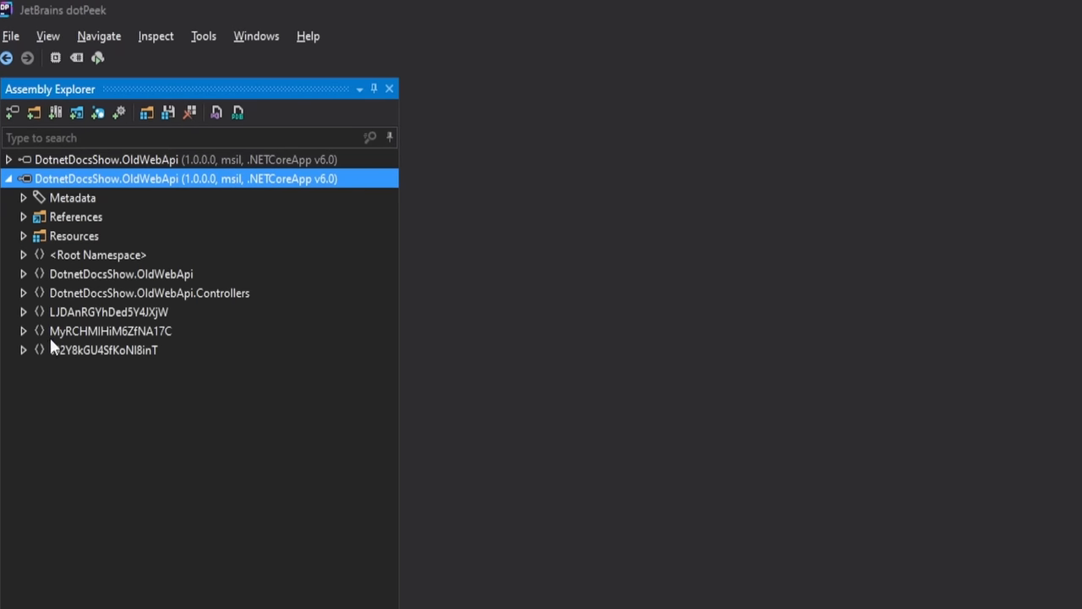
{"action": "left_click", "coordinate": [24, 274]}
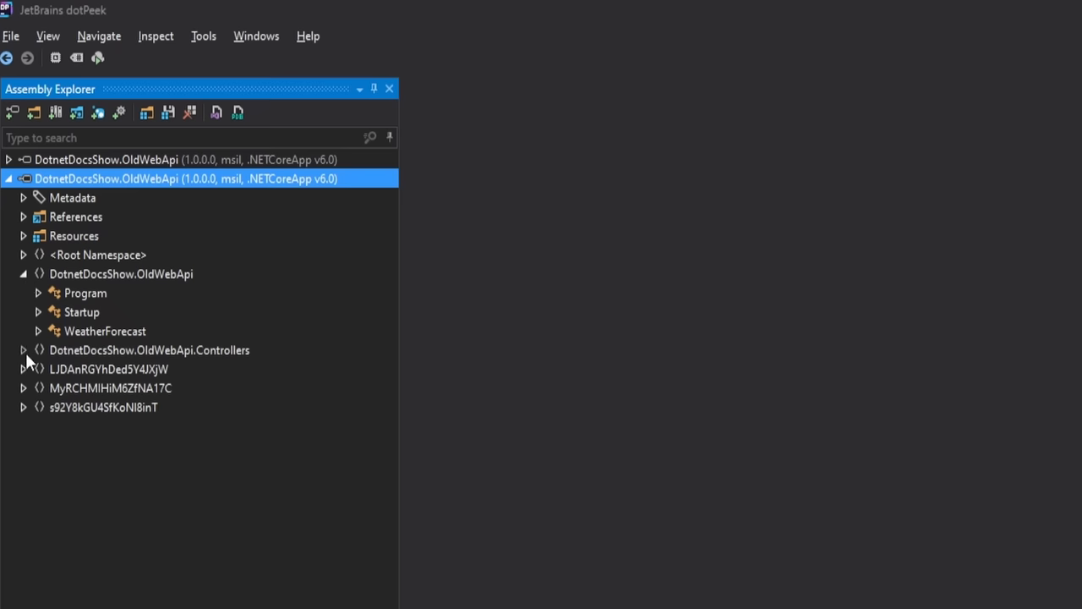
{"action": "left_click", "coordinate": [24, 349]}
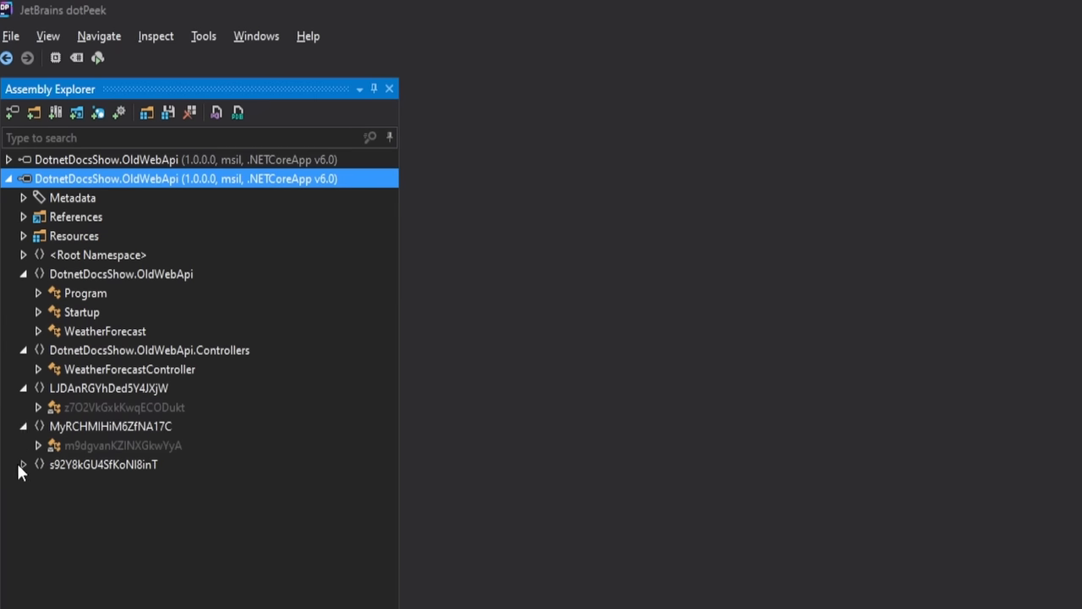
{"action": "left_click", "coordinate": [109, 388]}
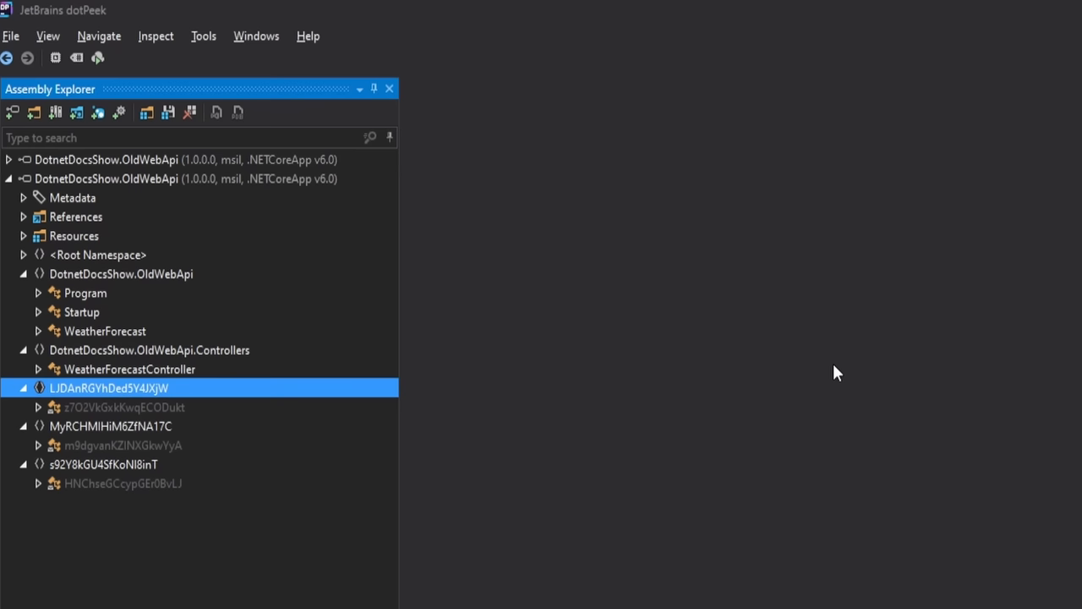
{"action": "mouse_move", "coordinate": [732, 411]}
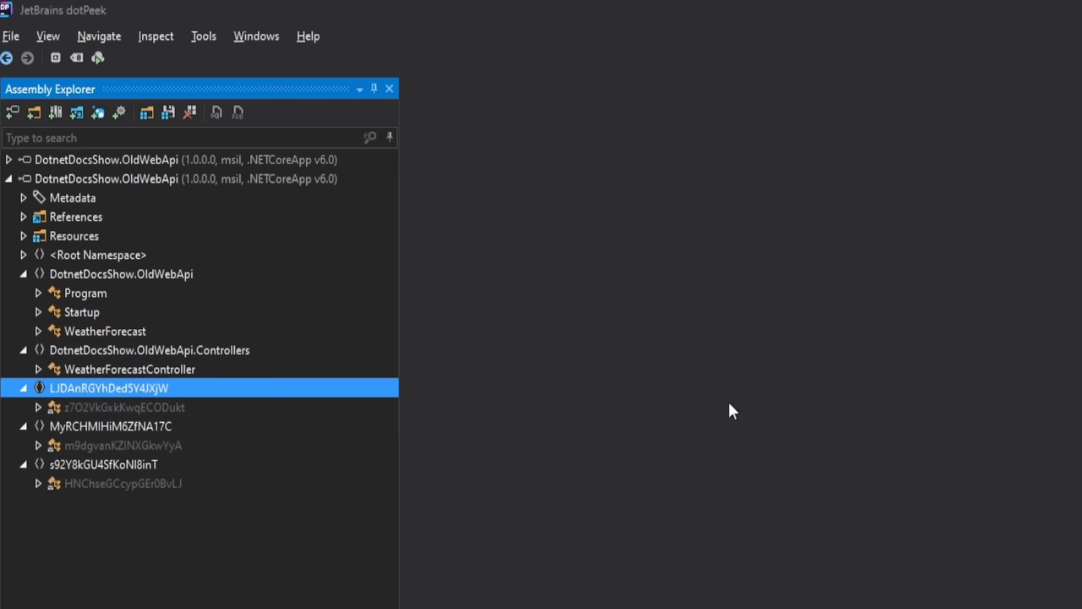
Decompile the obfuscated type from the first scrambled namespace.
{"action": "left_click", "coordinate": [125, 406]}
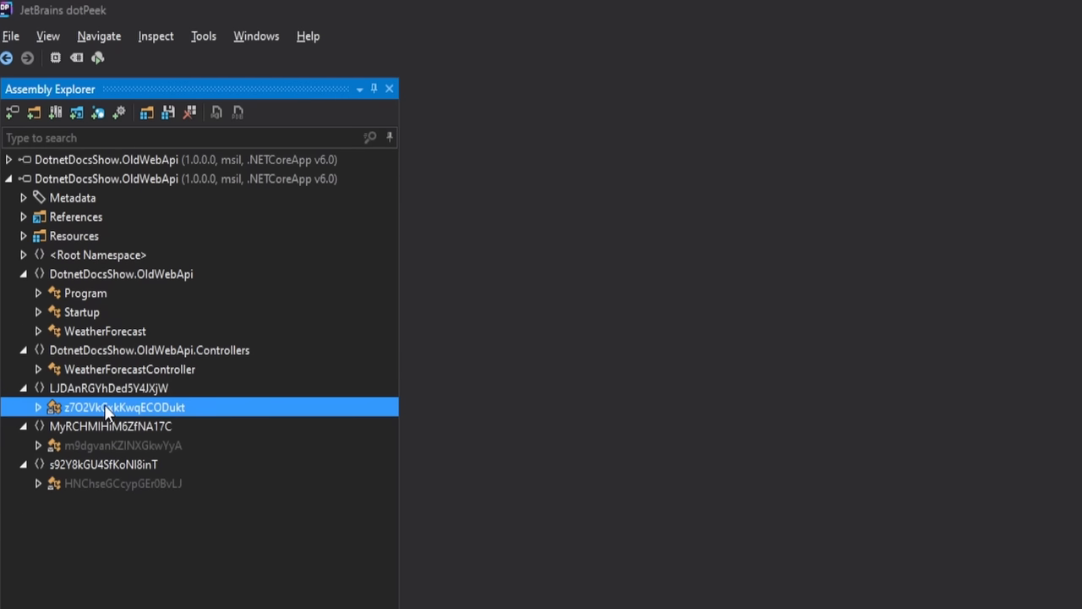
{"action": "double_click", "coordinate": [125, 406]}
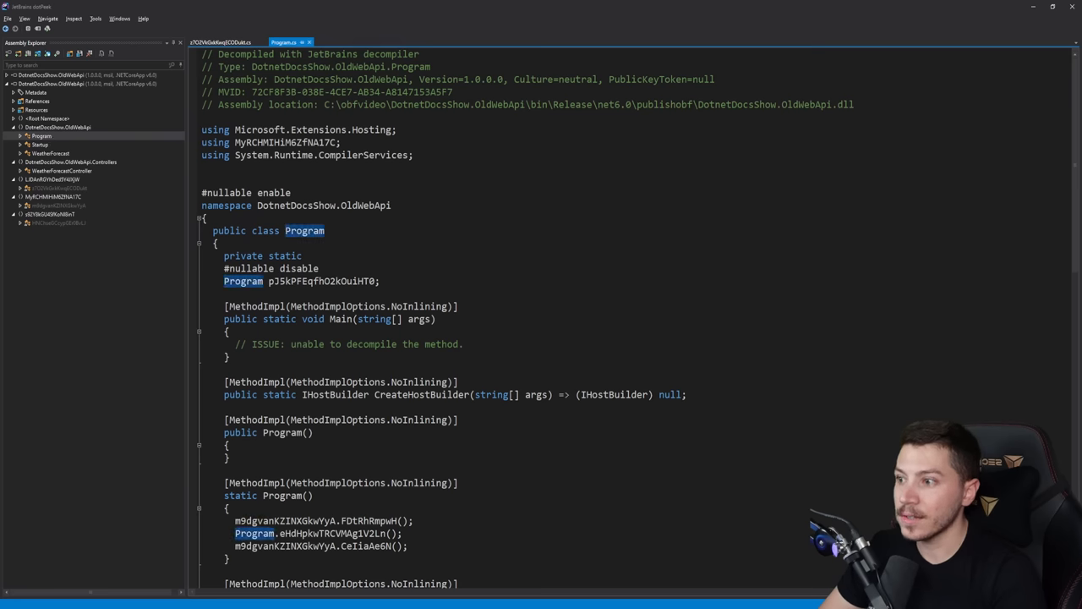
{"action": "scroll", "scroll_direction": "down", "scroll_amount": 3}
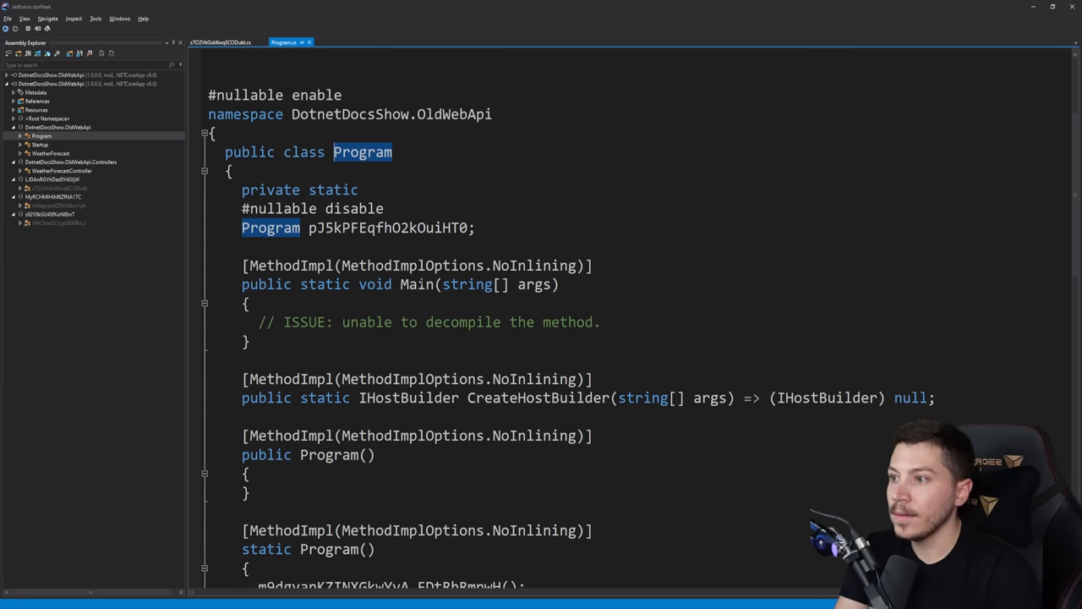
{"action": "scroll", "scroll_direction": "down", "scroll_amount": 3}
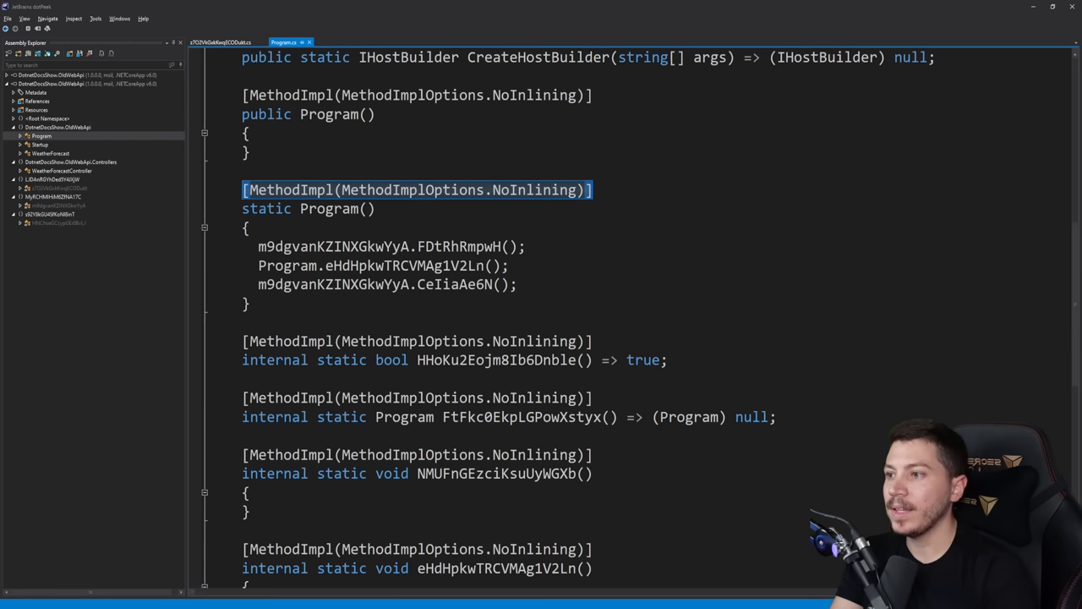
{"action": "double_click", "coordinate": [534, 189]}
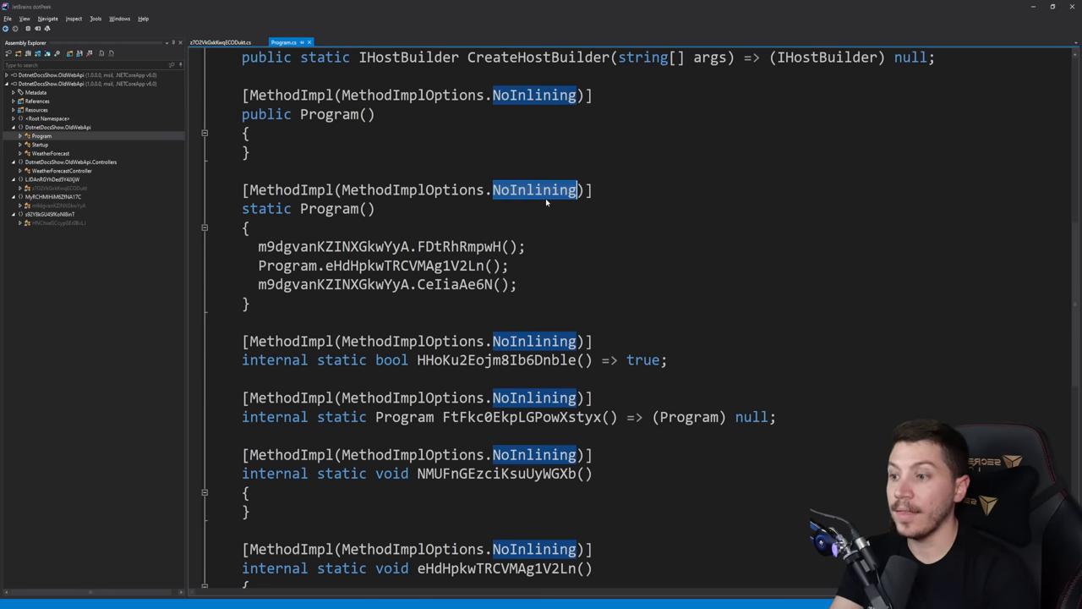
{"action": "double_click", "coordinate": [458, 247]}
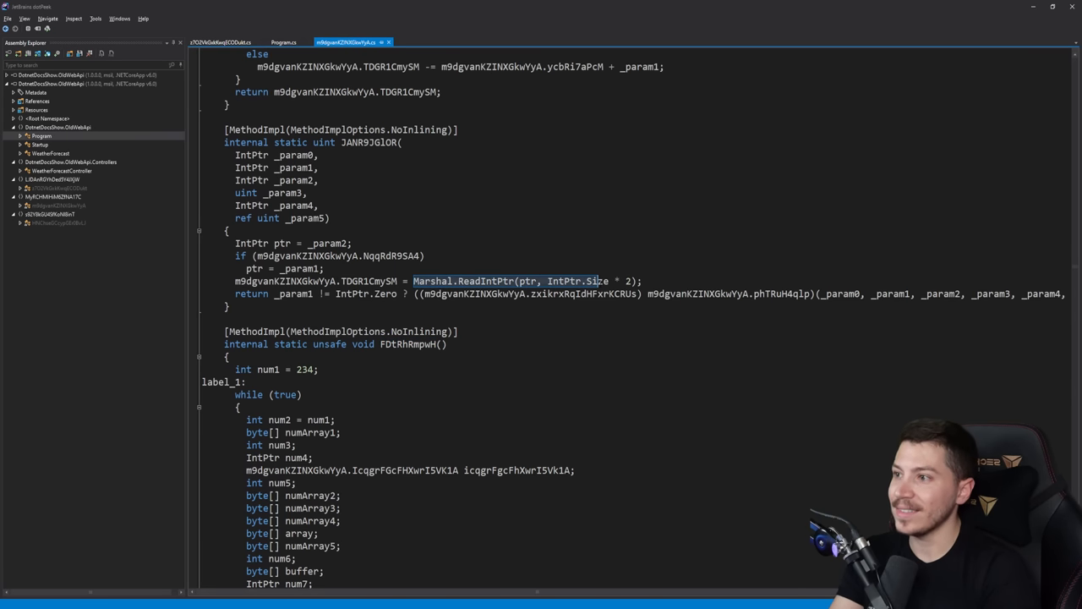
Show the obfuscated WeatherForecast class with its emptied property accessors.
{"action": "scroll", "scroll_direction": "down", "scroll_amount": 3}
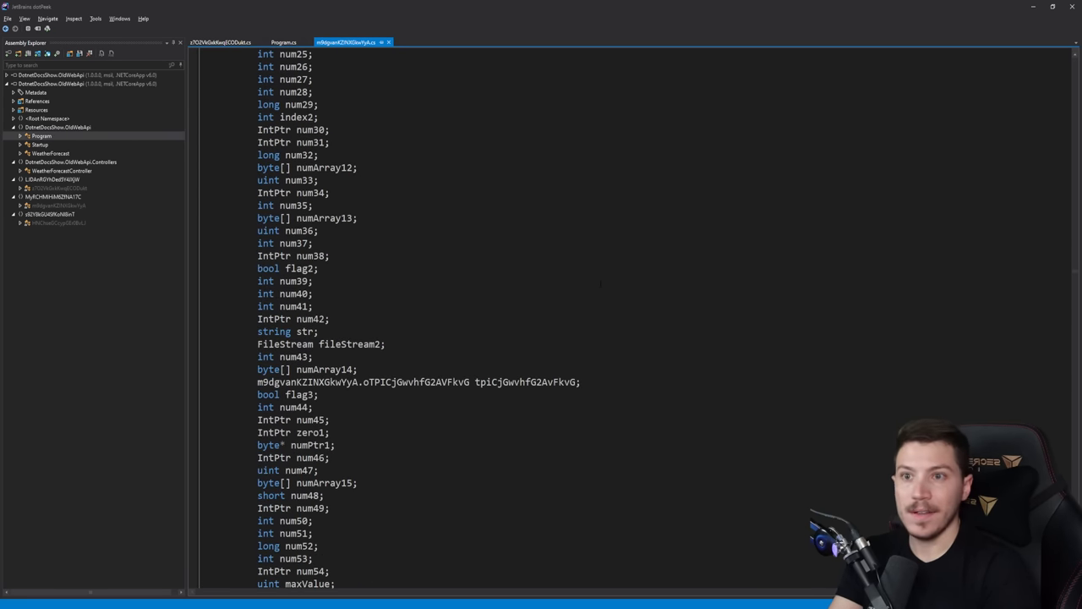
{"action": "scroll", "scroll_direction": "down", "scroll_amount": 3}
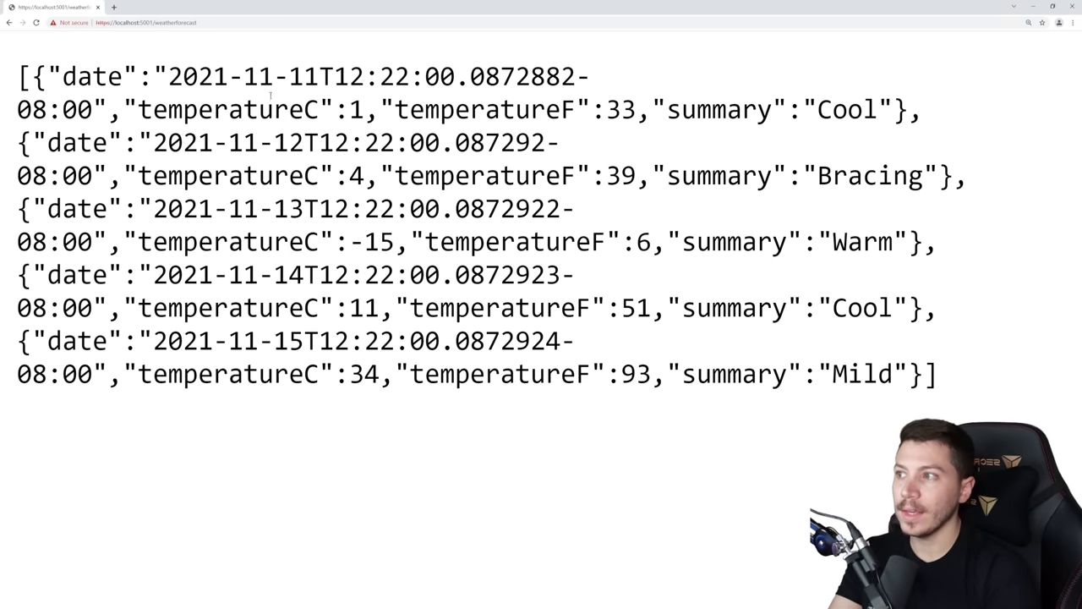
{"action": "double_click", "coordinate": [226, 109]}
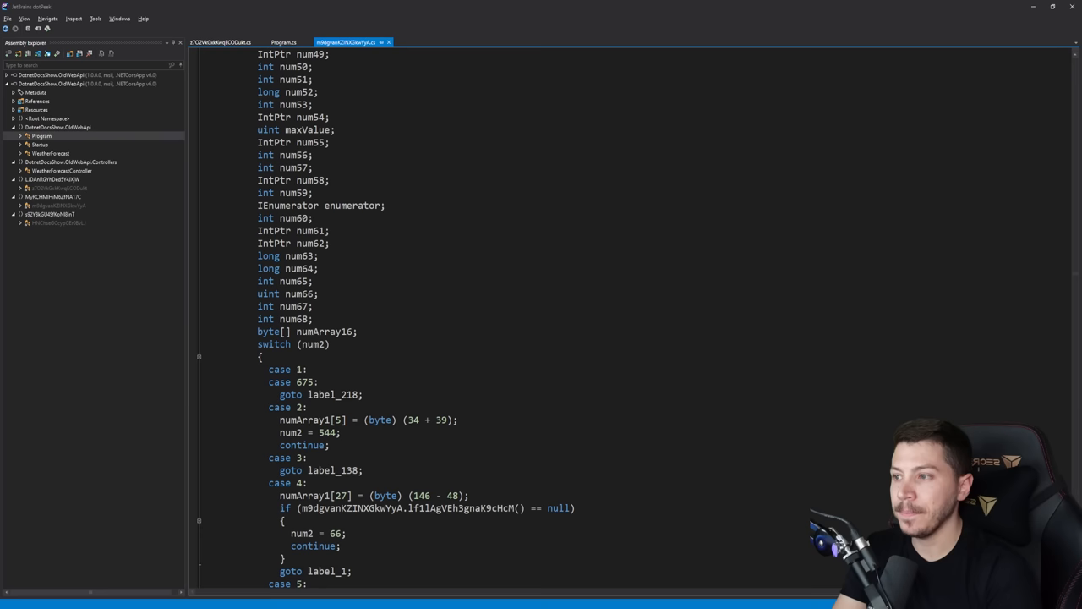
{"action": "left_click", "coordinate": [284, 42]}
{"action": "type", "text": "temperatureC"}
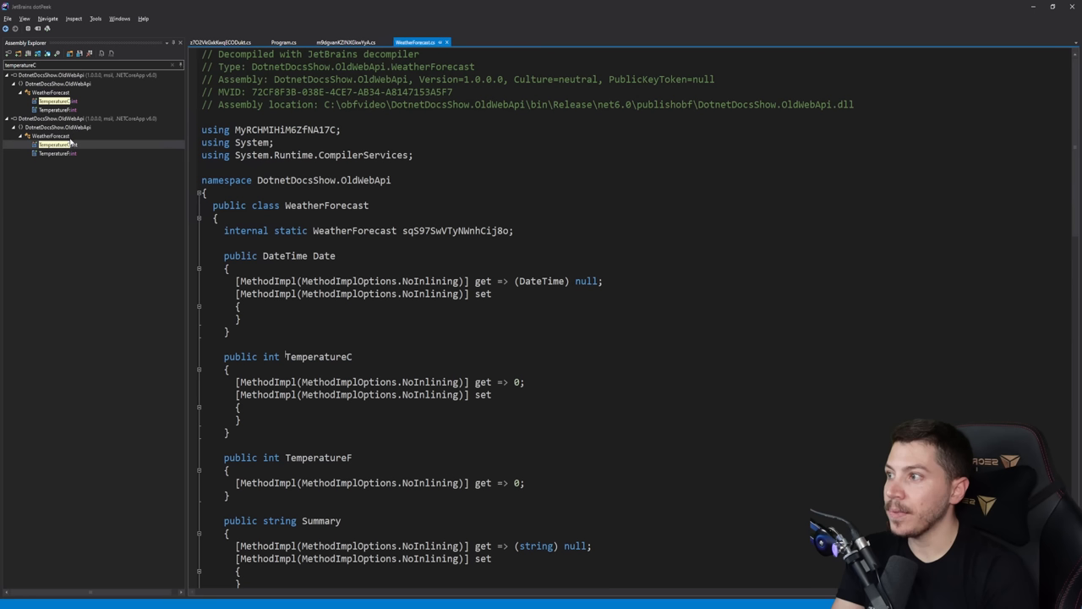
Review the TemperatureC and TemperatureF properties and the scrambled static methods below them.
{"action": "double_click", "coordinate": [318, 356]}
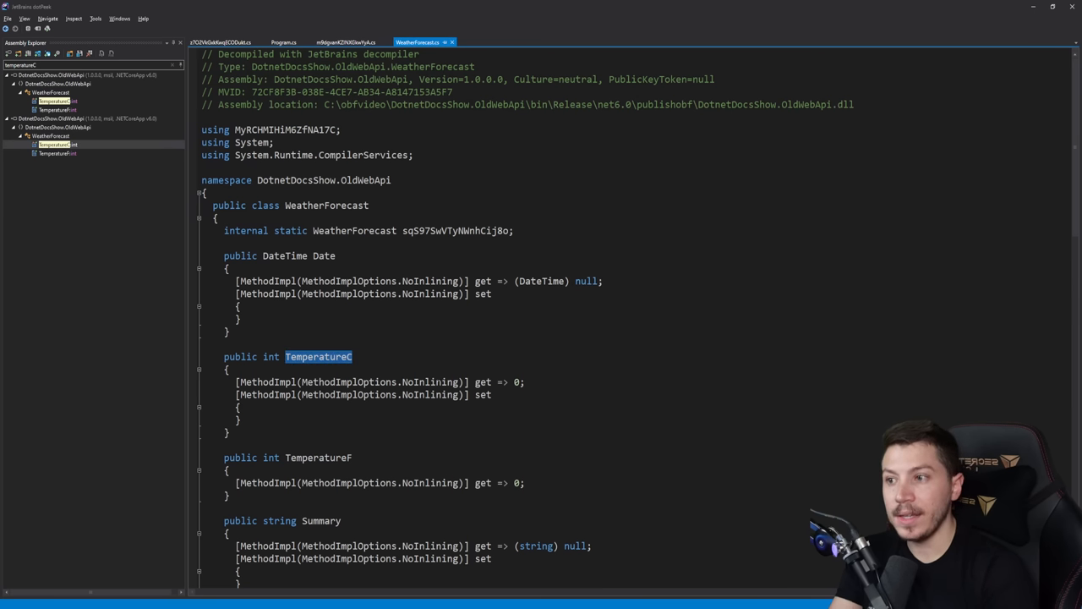
{"action": "scroll", "scroll_direction": "down", "scroll_amount": 3}
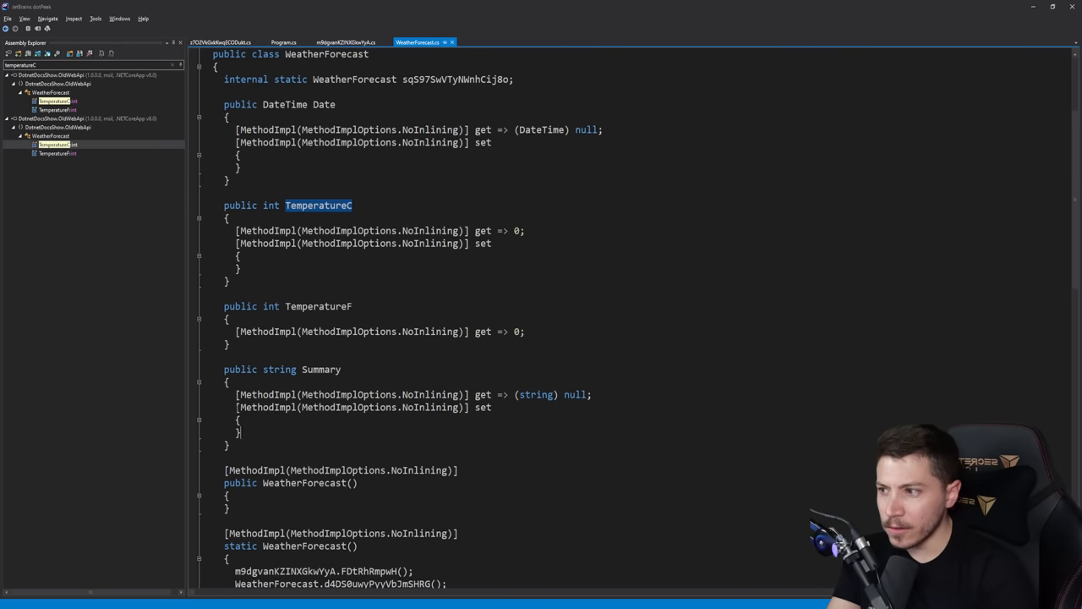
{"action": "scroll", "scroll_direction": "down", "scroll_amount": 3}
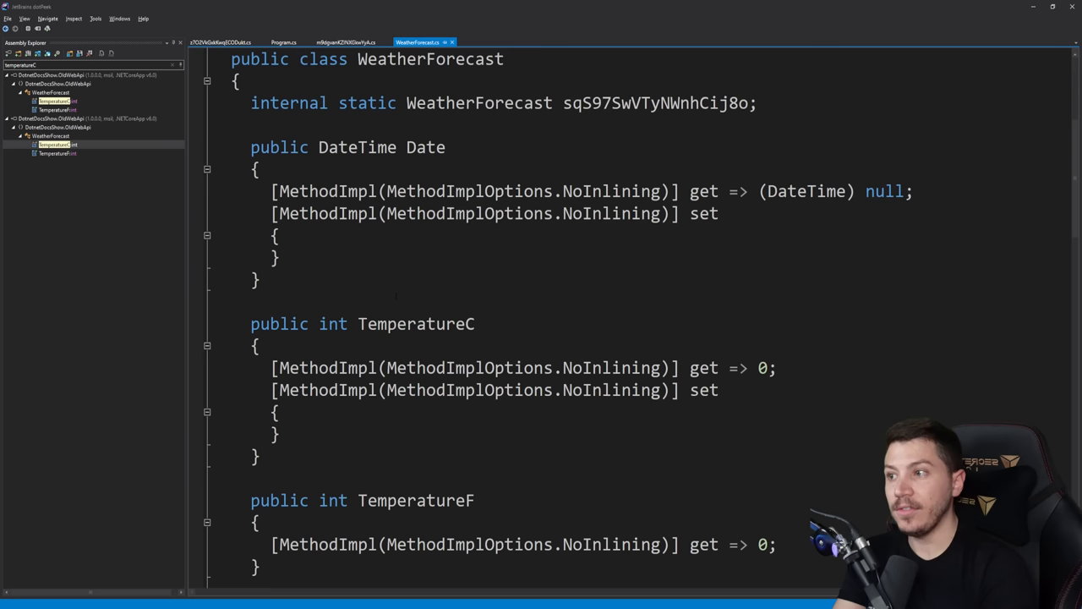
{"action": "scroll", "scroll_direction": "down", "scroll_amount": 3}
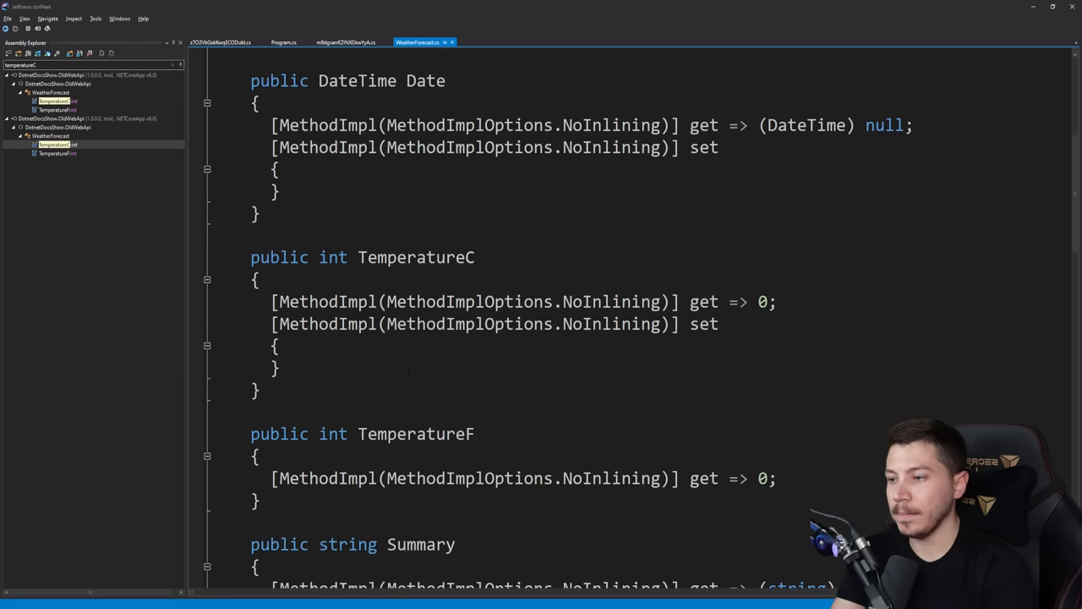
{"action": "double_click", "coordinate": [416, 433]}
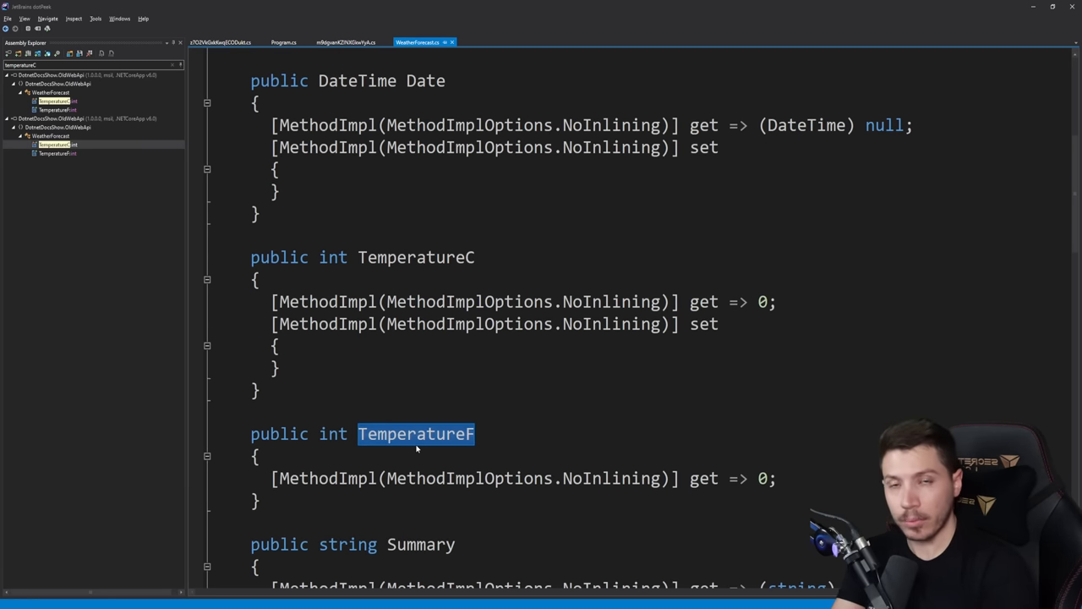
{"action": "mouse_move", "coordinate": [415, 433]}
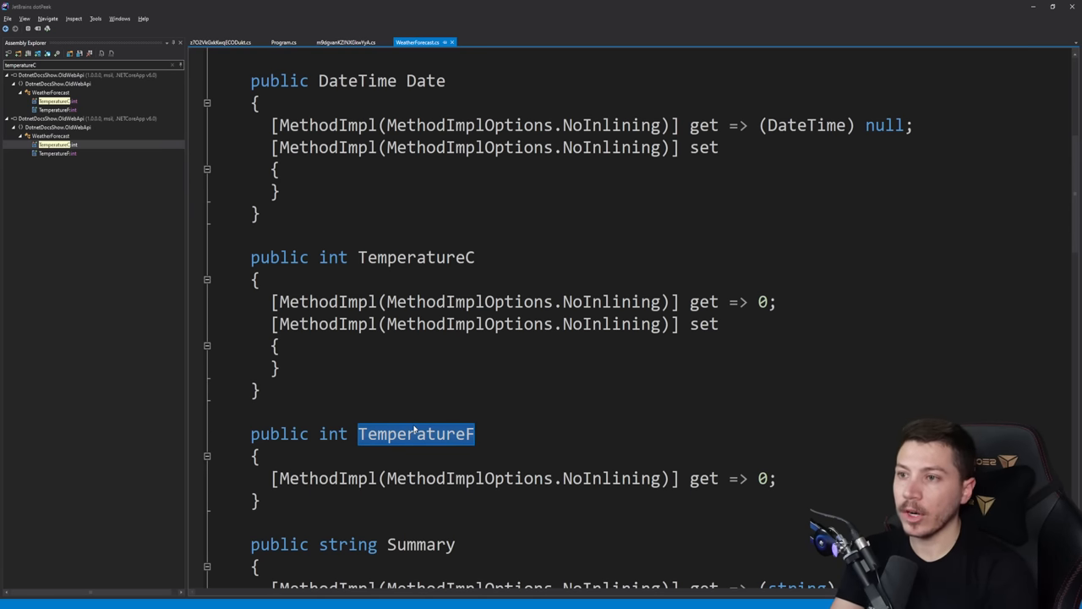
{"action": "scroll", "scroll_direction": "down", "scroll_amount": 3}
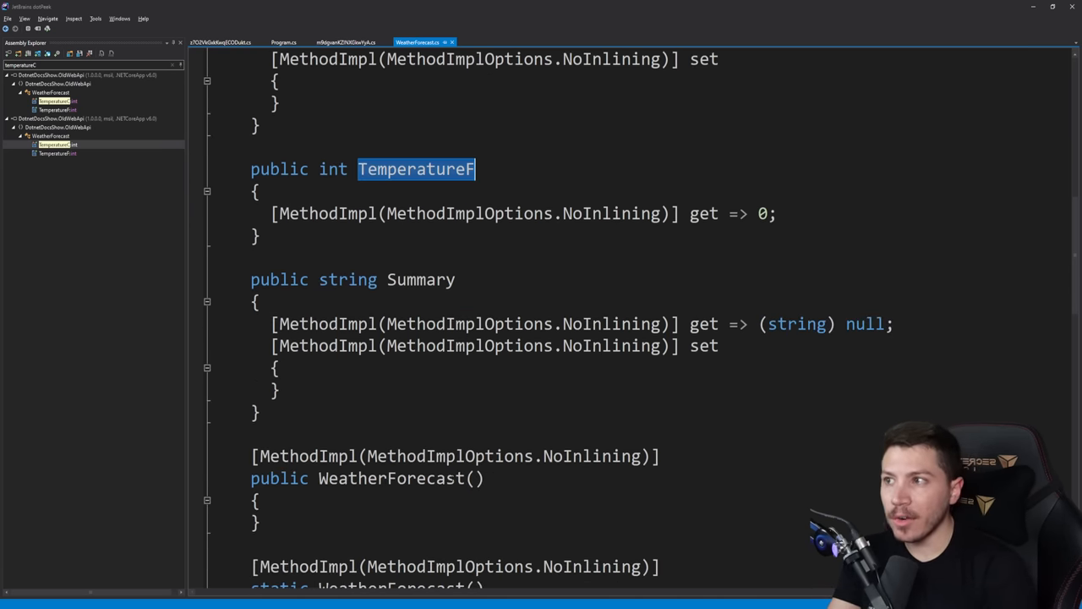
{"action": "scroll", "scroll_direction": "down", "scroll_amount": 3}
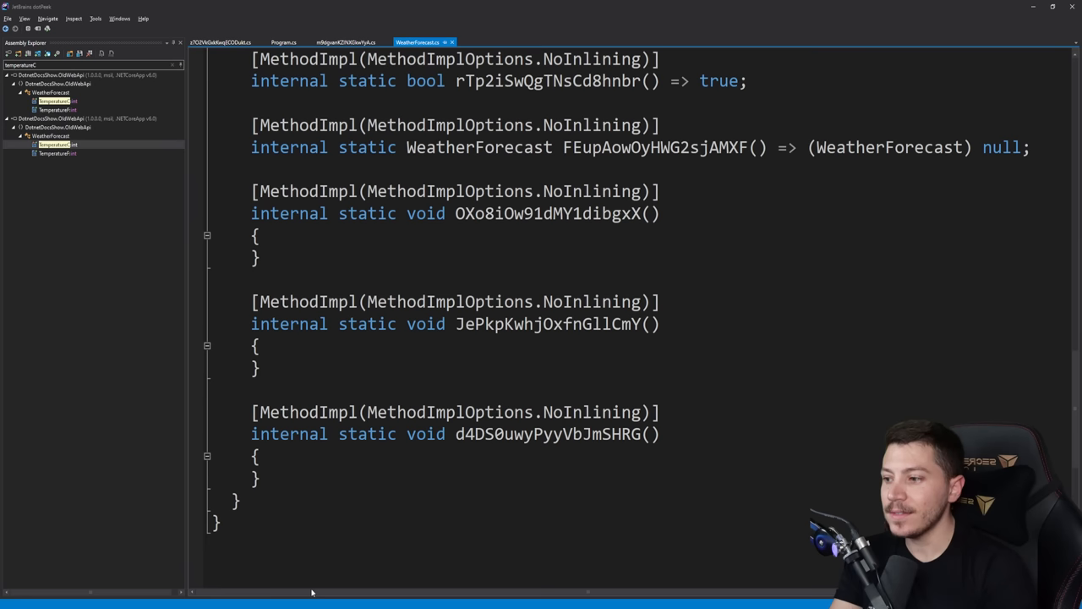
View the scrambled helper class, then return to the decompiled Program class.
{"action": "left_click", "coordinate": [345, 42]}
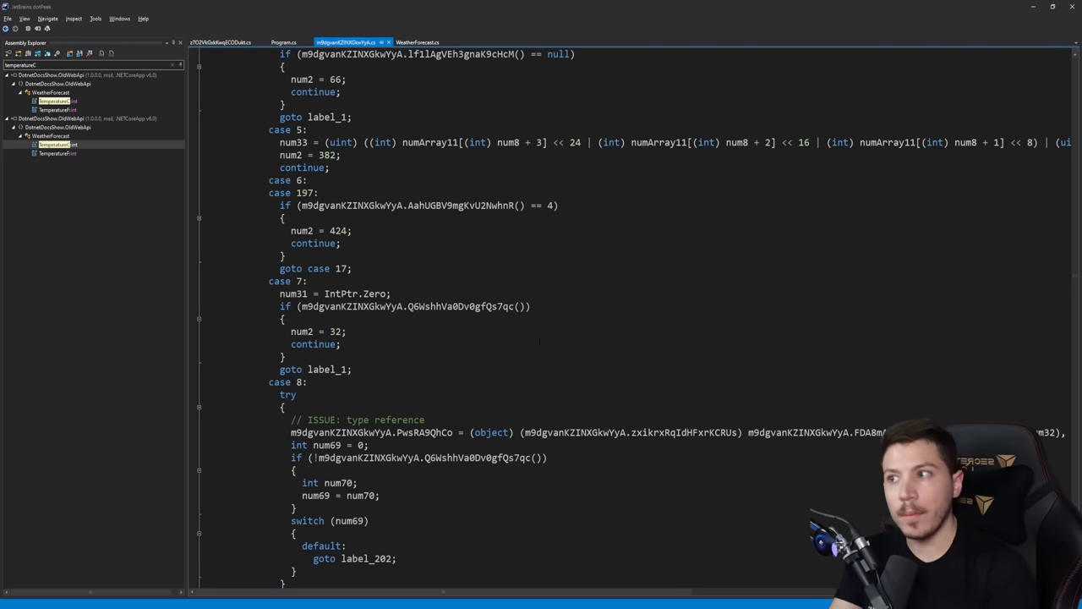
{"action": "left_click", "coordinate": [285, 42]}
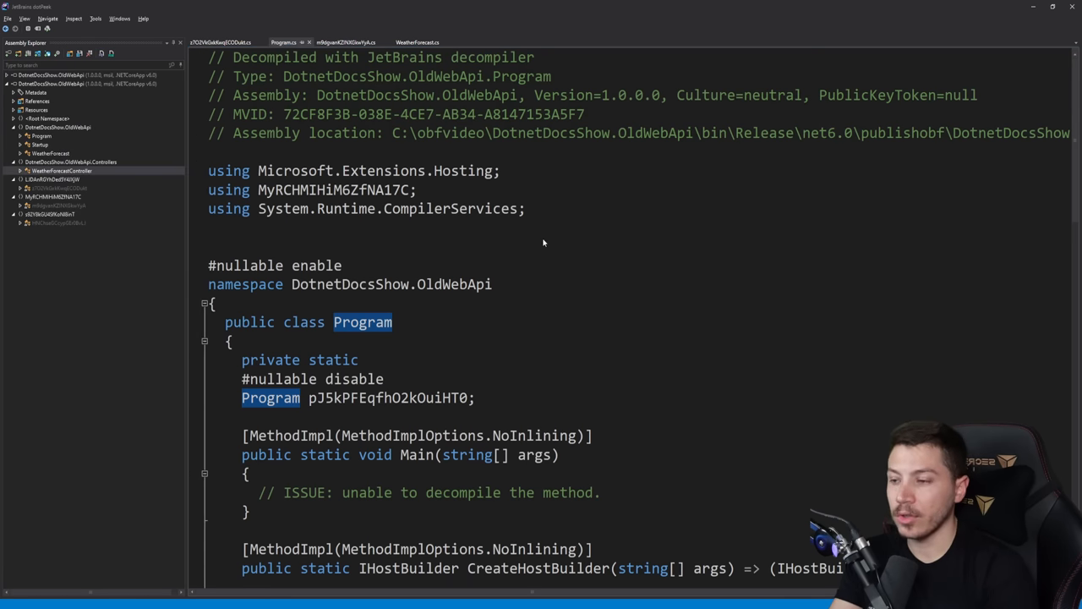
Decompile the obfuscated WeatherForecastController and browse the original assembly's Controllers node for comparison.
{"action": "left_click", "coordinate": [490, 42]}
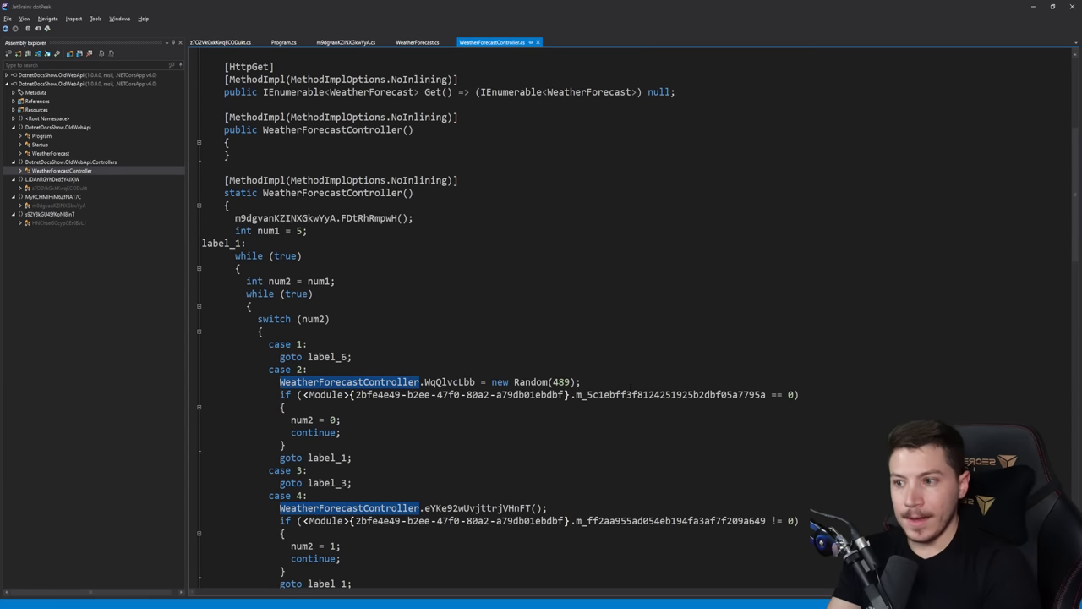
{"action": "scroll", "scroll_direction": "down", "scroll_amount": 3}
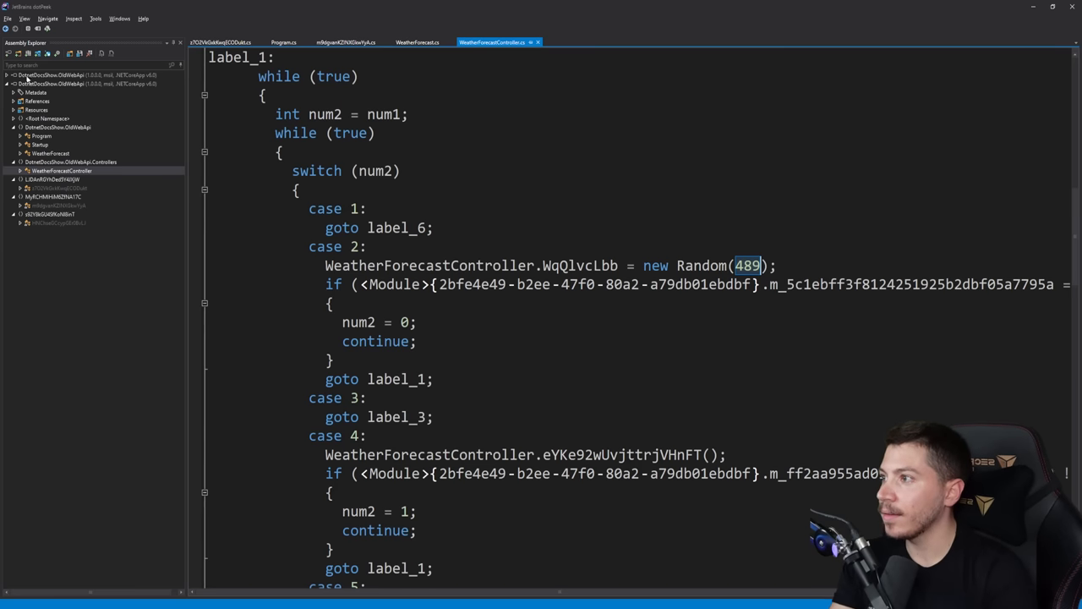
{"action": "left_click", "coordinate": [7, 85]}
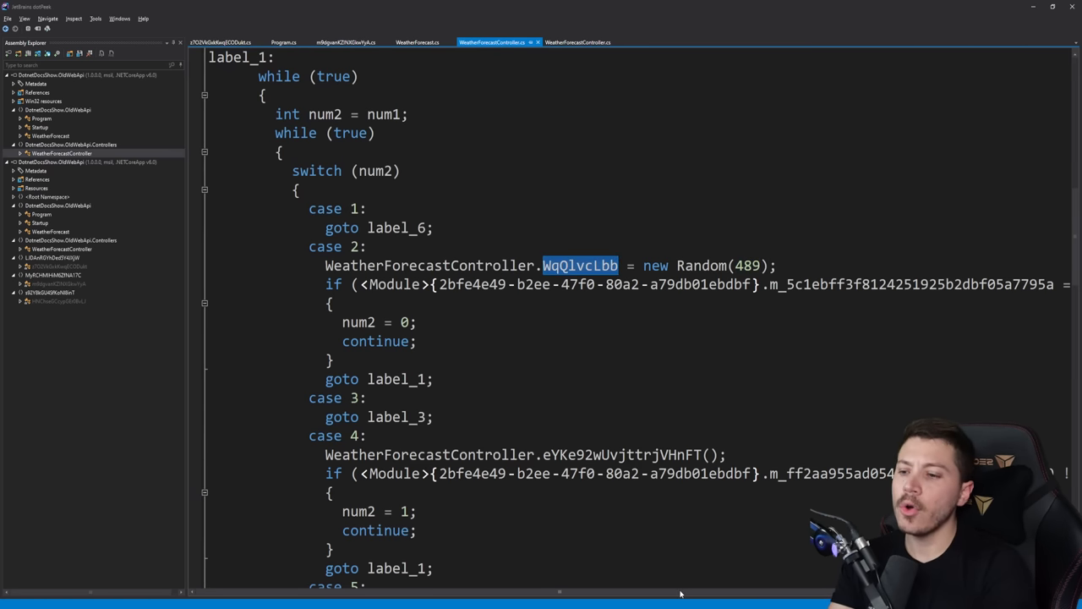
{"action": "scroll", "scroll_direction": "down", "scroll_amount": 3}
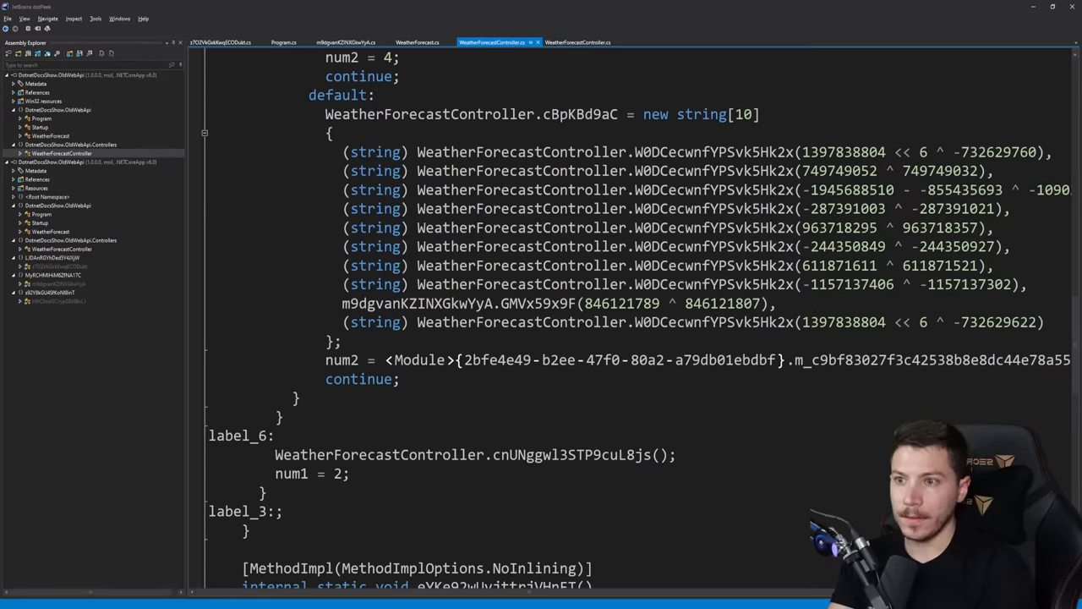
{"action": "scroll", "scroll_direction": "down", "scroll_amount": 3}
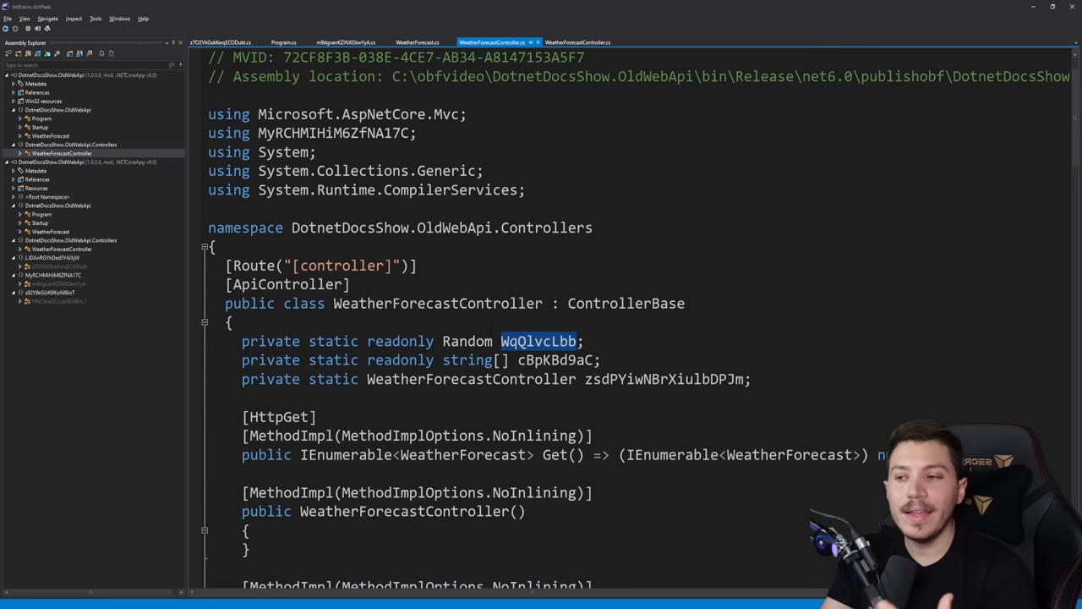
{"action": "scroll", "scroll_direction": "down", "scroll_amount": 3}
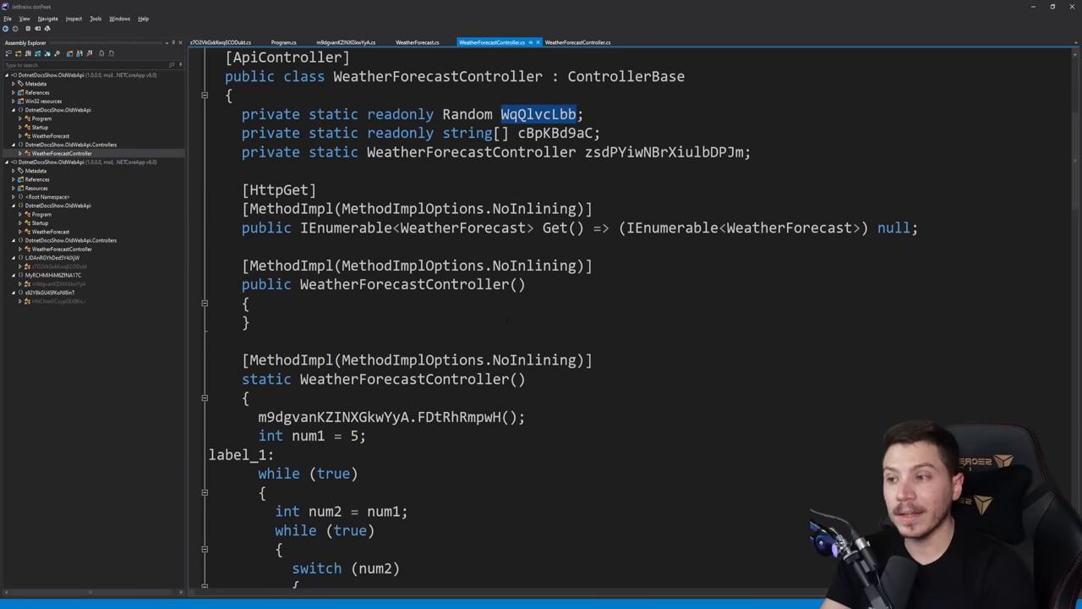
{"action": "scroll", "scroll_direction": "down", "scroll_amount": 3}
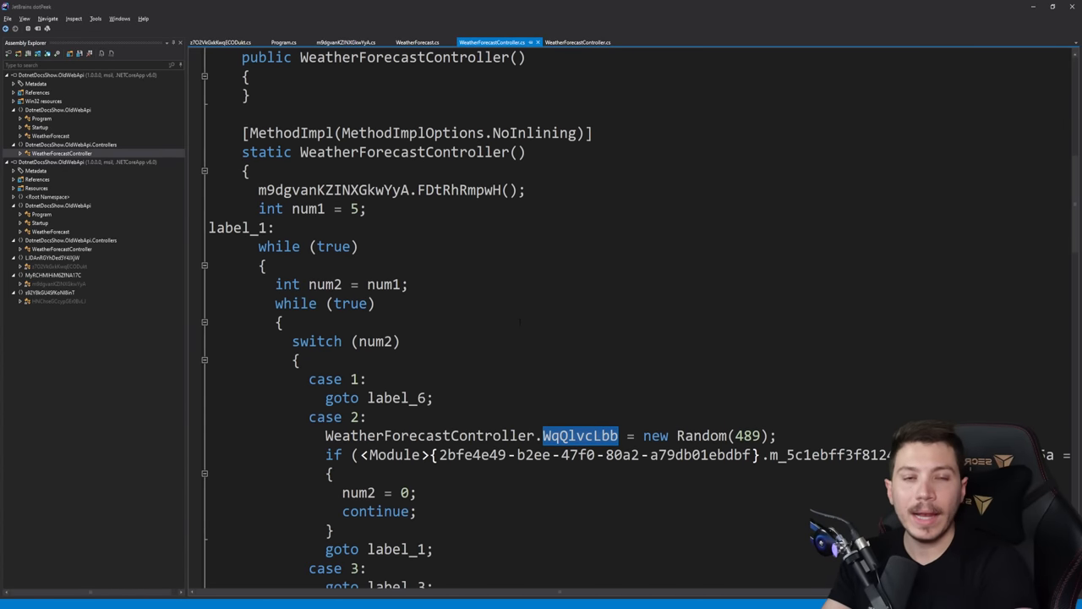
{"action": "scroll", "scroll_direction": "down", "scroll_amount": 3}
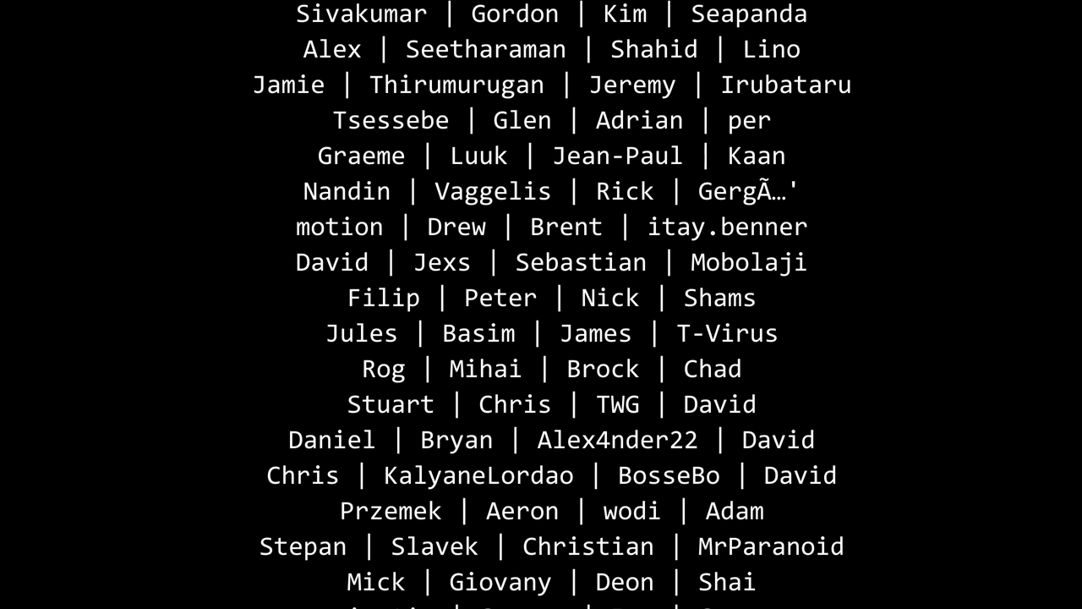
{"action": "scroll", "scroll_direction": "down", "scroll_amount": 3}
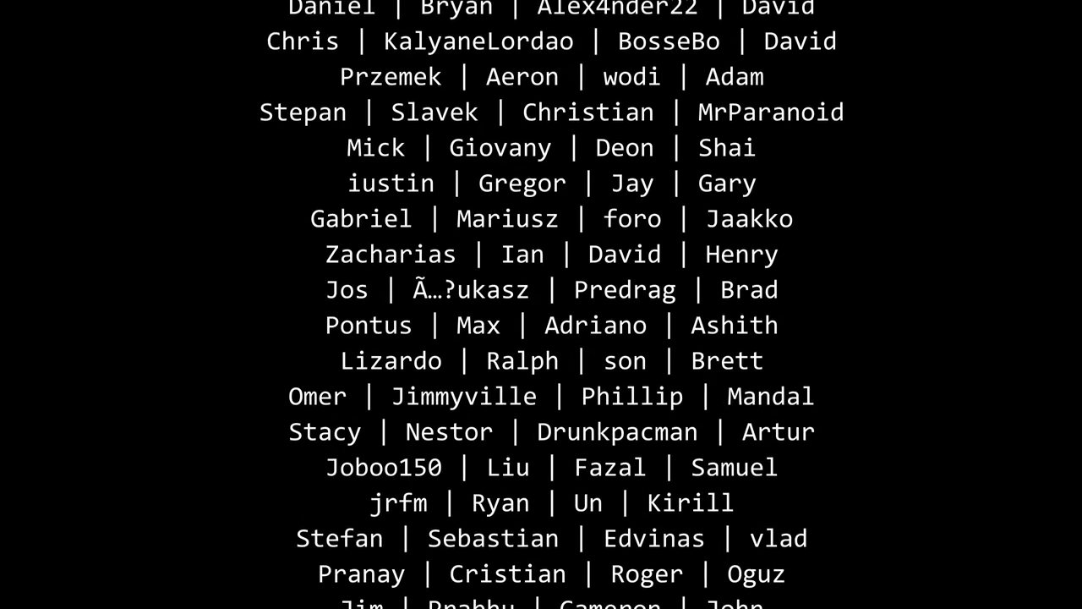
{"action": "scroll", "scroll_direction": "down", "scroll_amount": 3}
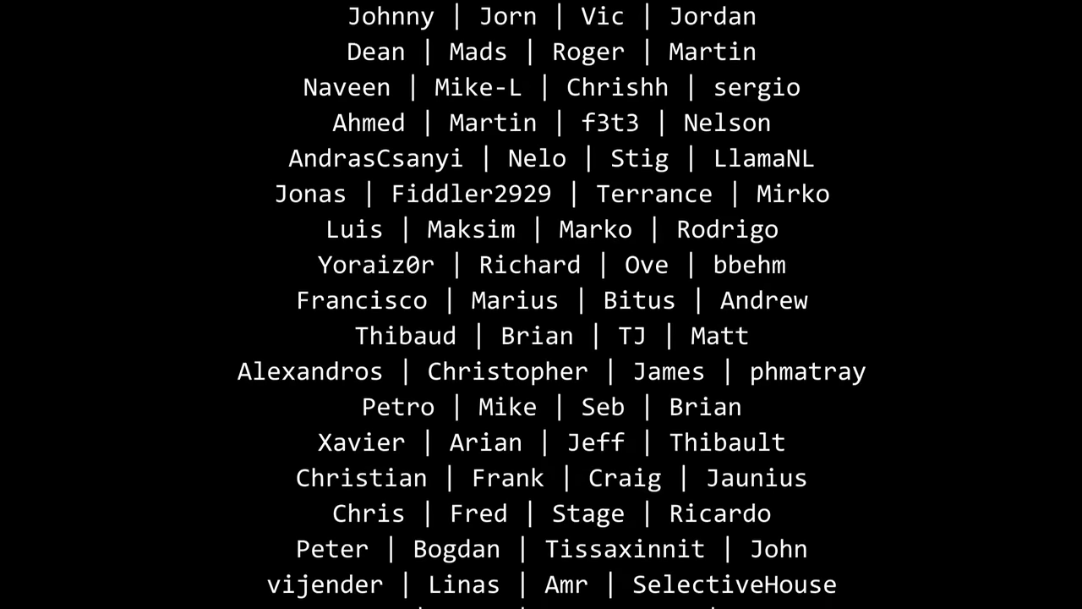
{"action": "scroll", "scroll_direction": "down", "scroll_amount": 3}
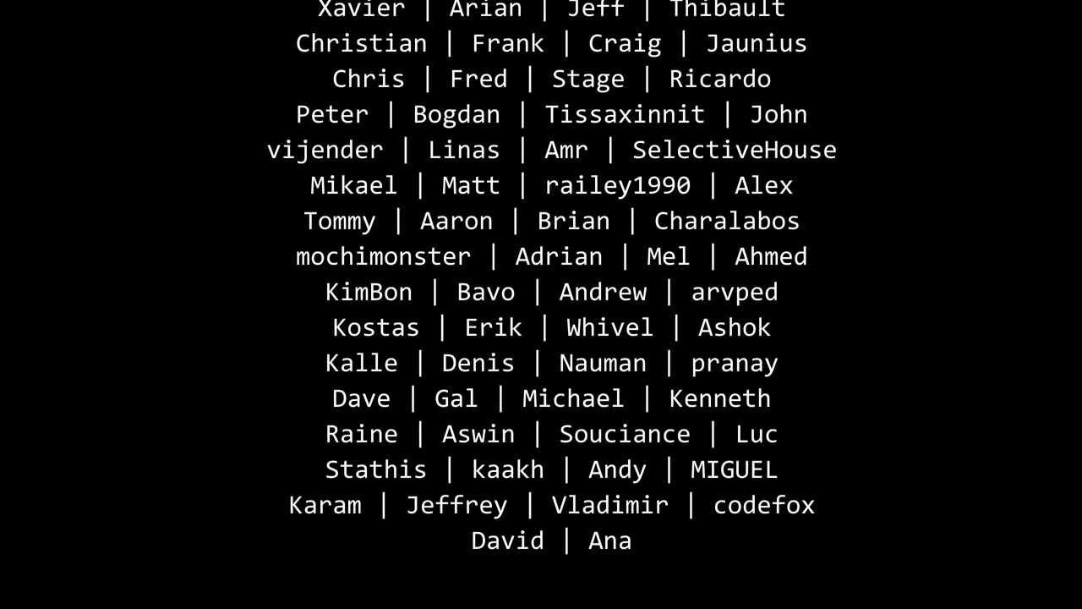
{"action": "scroll", "scroll_direction": "down", "scroll_amount": 3}
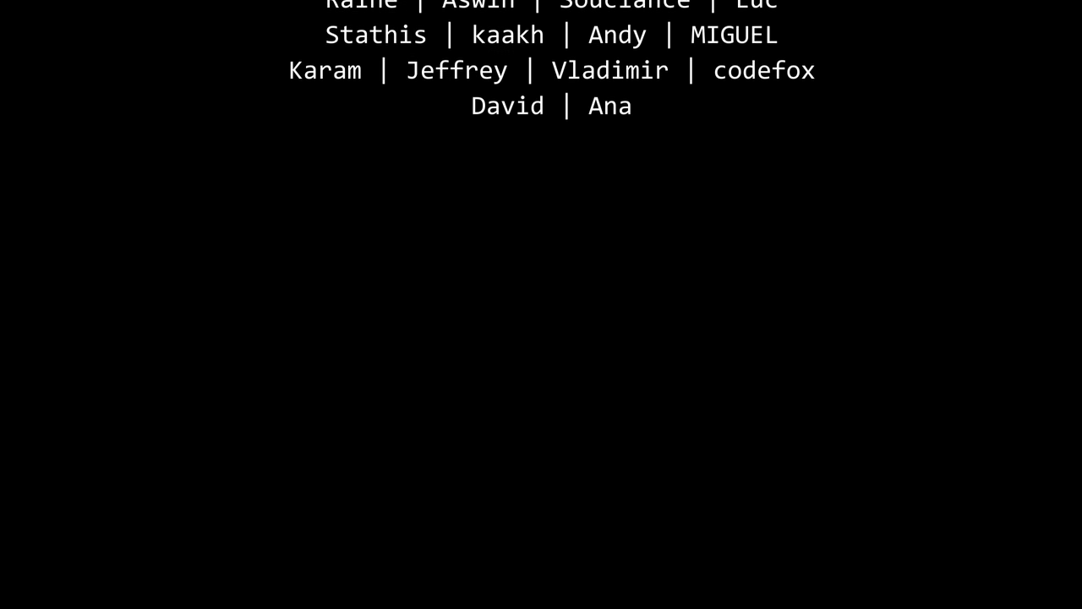